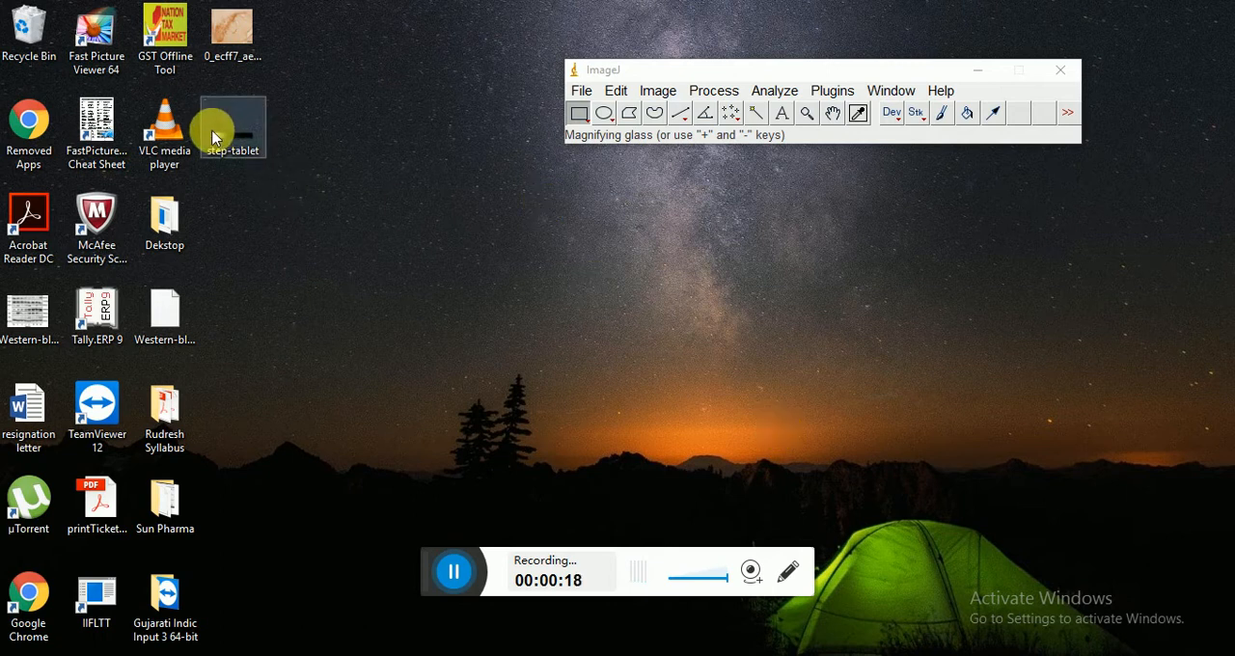
mouse_move(551, 240)
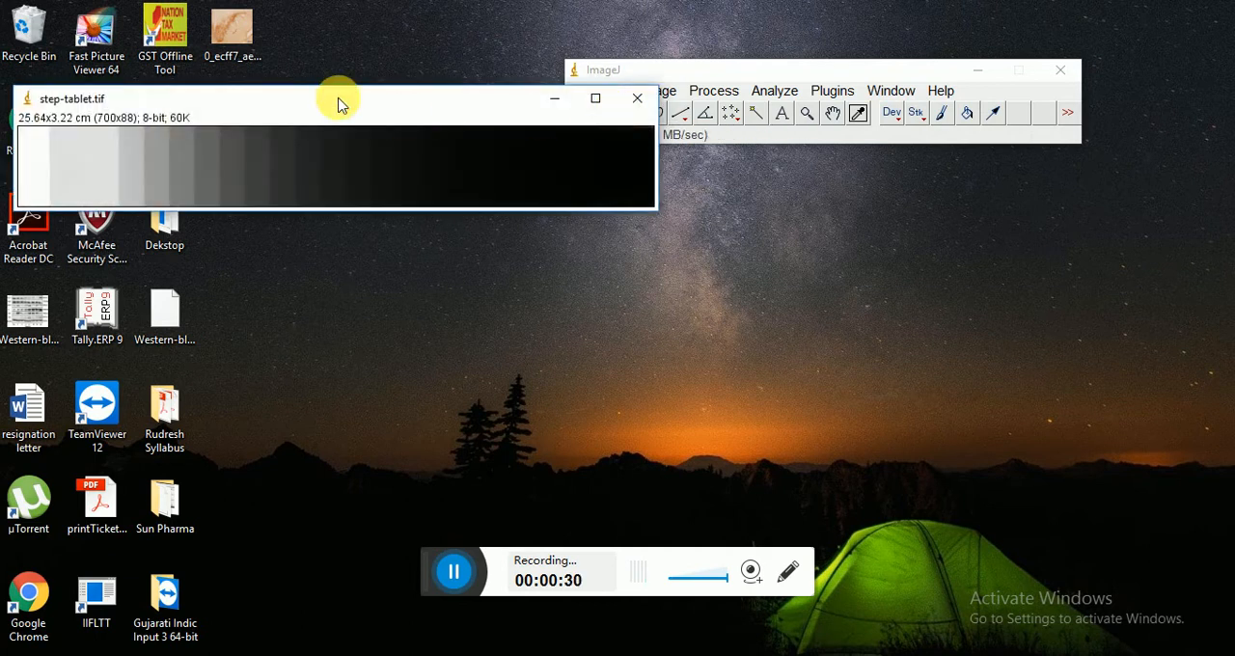
Move the step-tablet.tif image window to the centre of the screen
left_click_drag(338, 99, 595, 239)
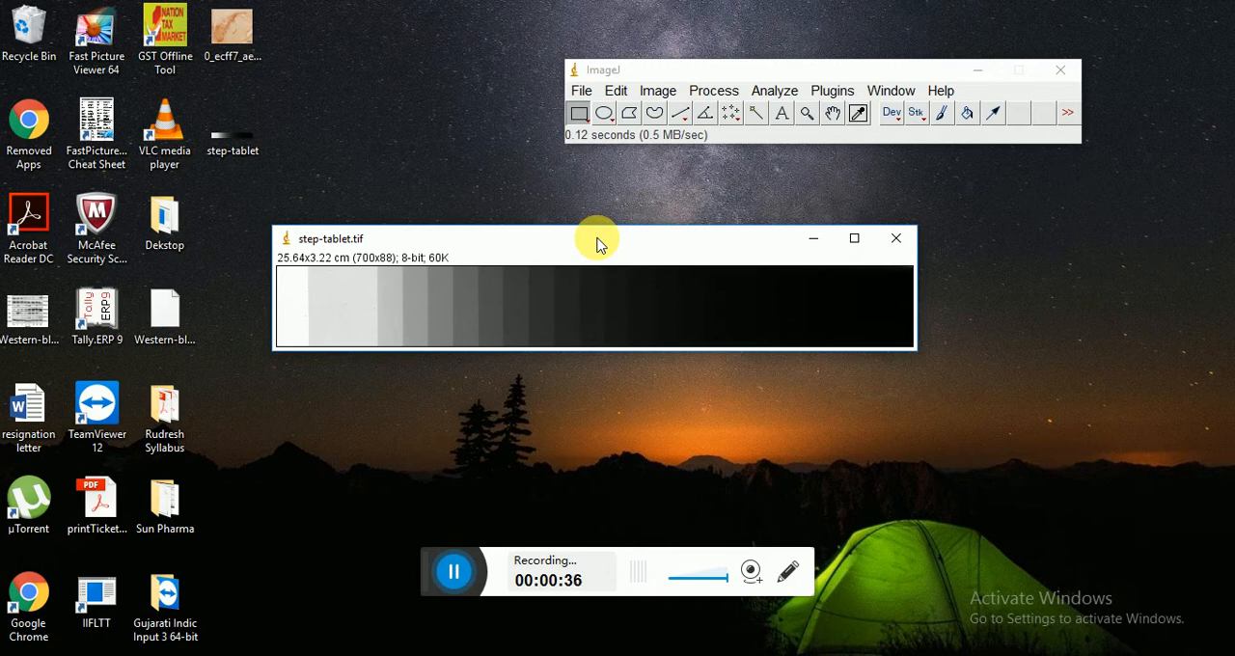
mouse_move(290, 283)
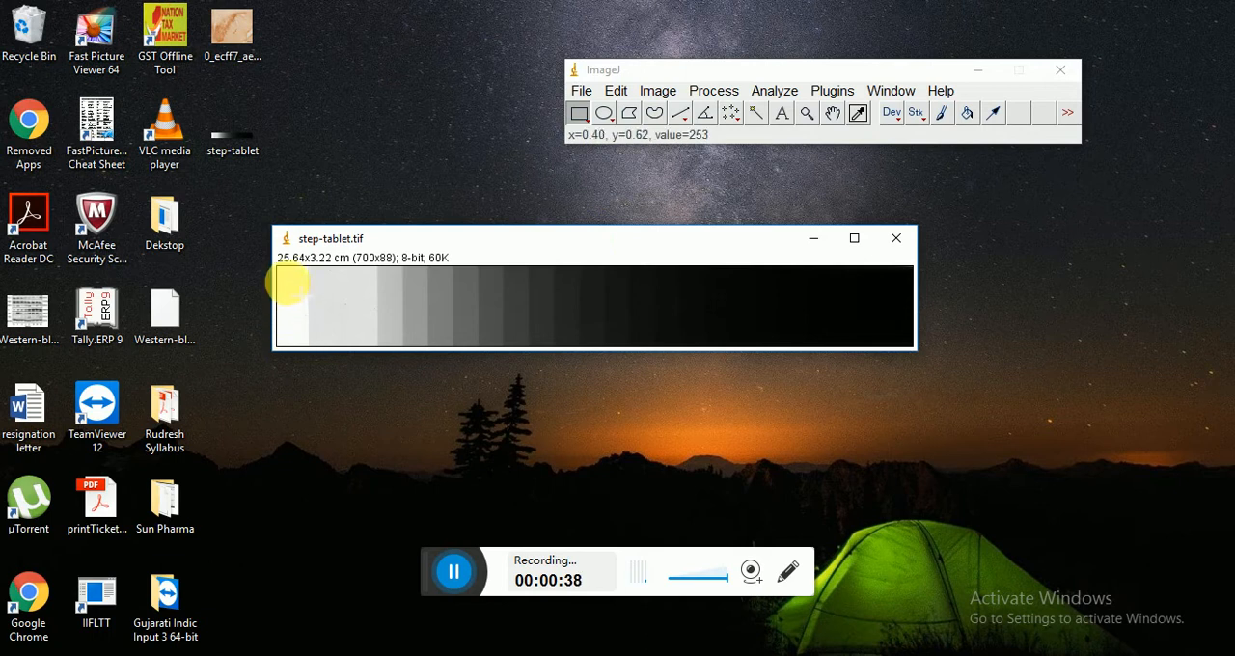
Box the lightest step, measure its mean grey value 252.354, and minimize Results
left_click_drag(290, 279, 313, 348)
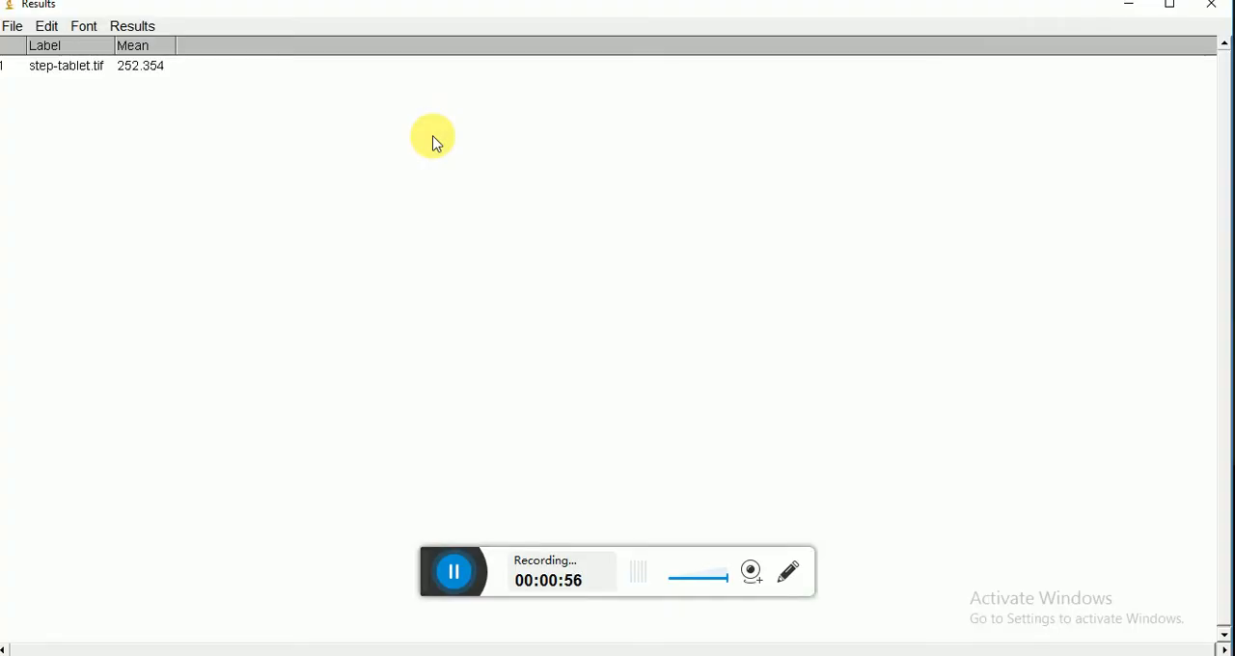
mouse_move(1146, 10)
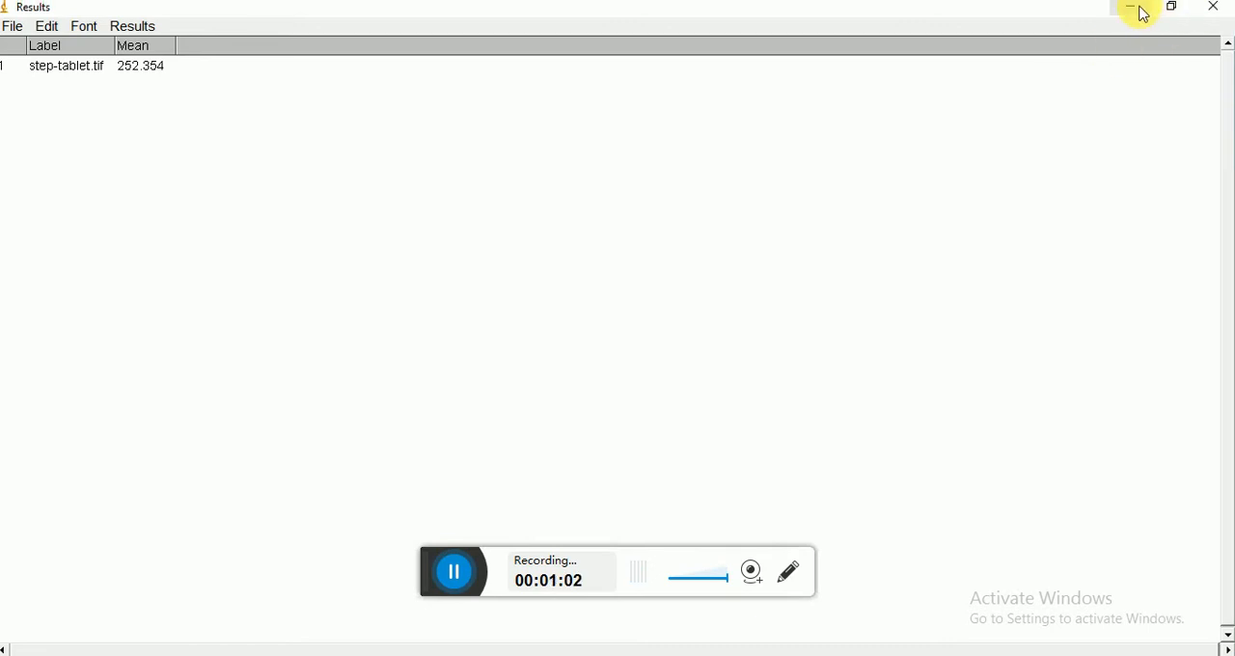
left_click(772, 90)
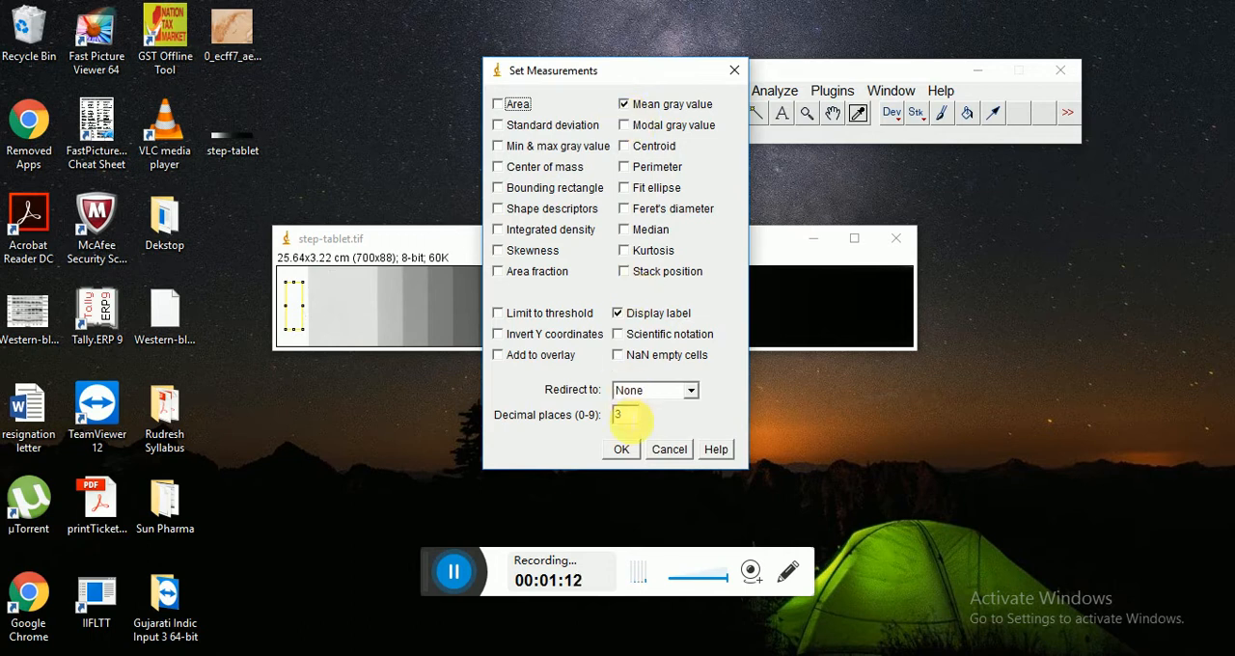
Accept Set Measurements with mean grey value and display label ticked
left_click(620, 449)
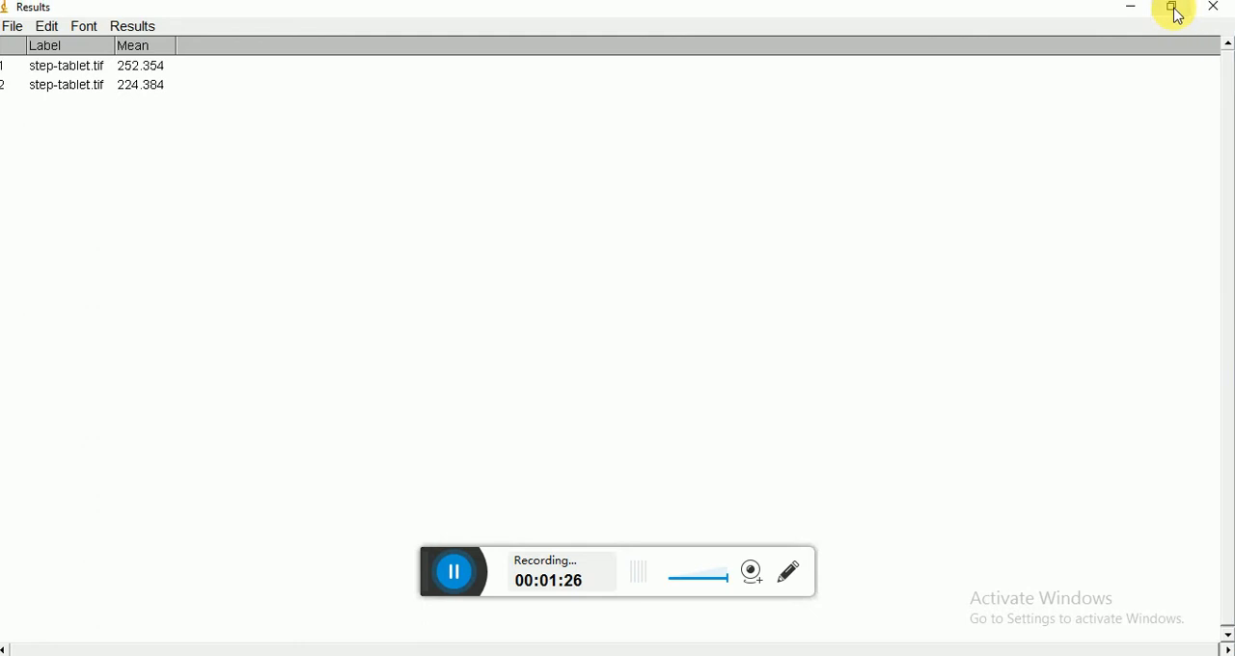
Measure each darker step in turn, ending at a mean grey value of 61.842
left_click(1173, 8)
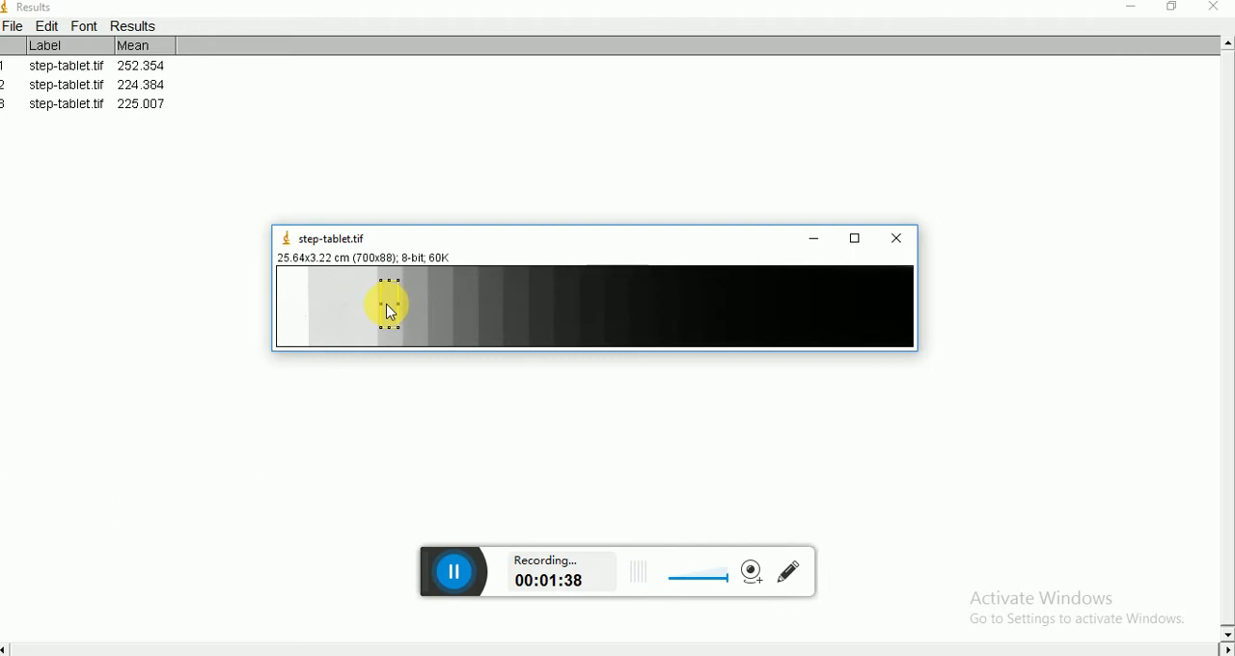
left_click(420, 307)
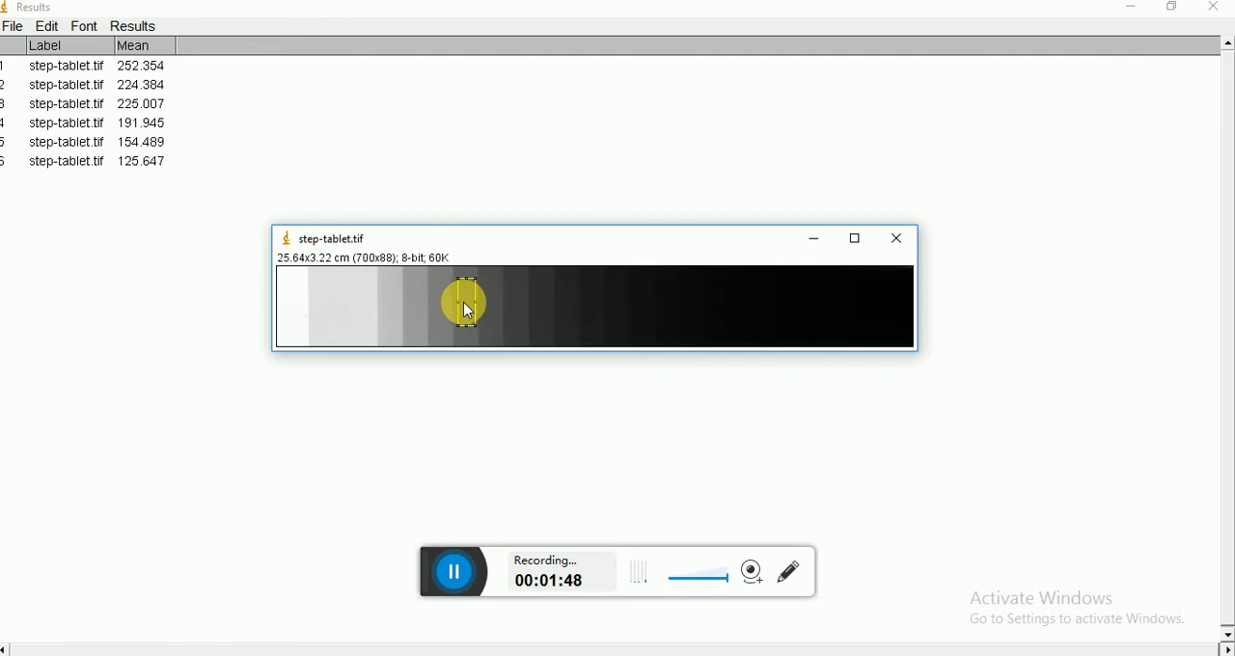
left_click(482, 304)
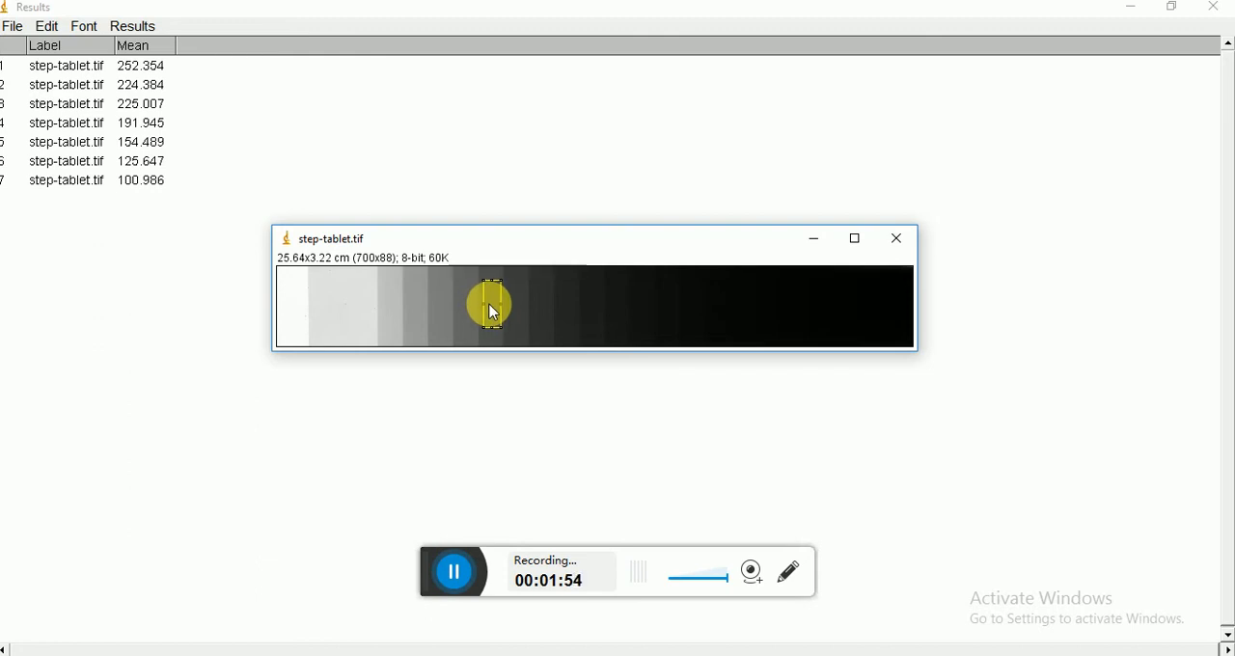
left_click(490, 307)
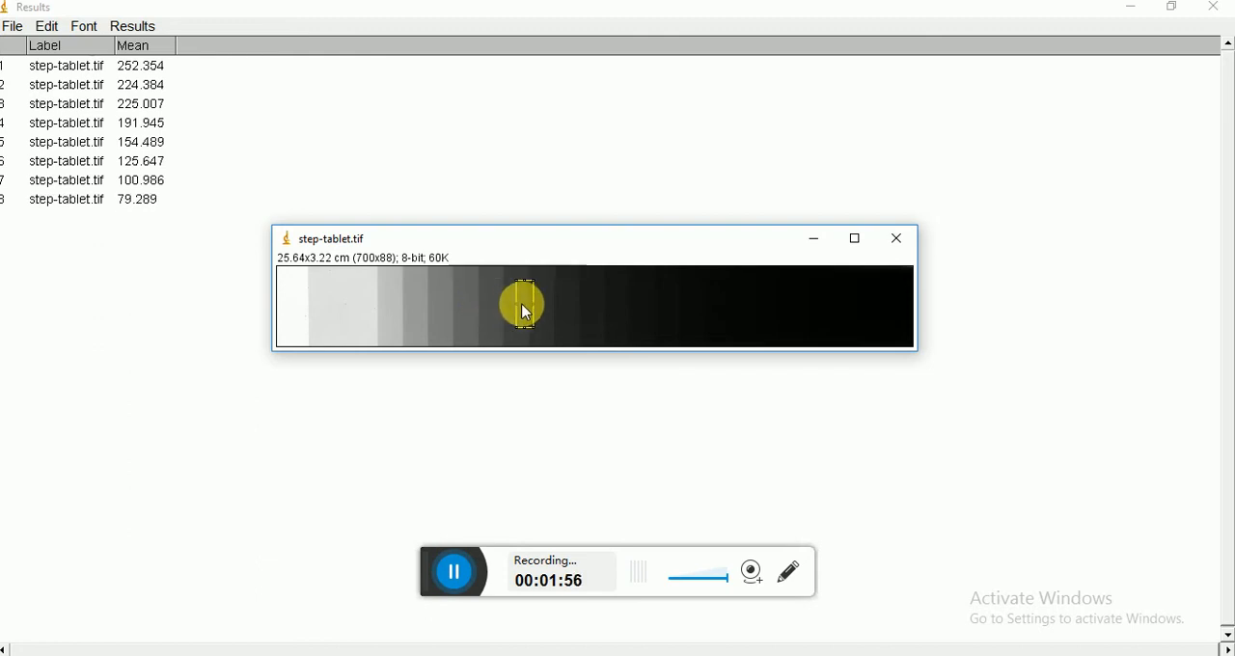
left_click(514, 306)
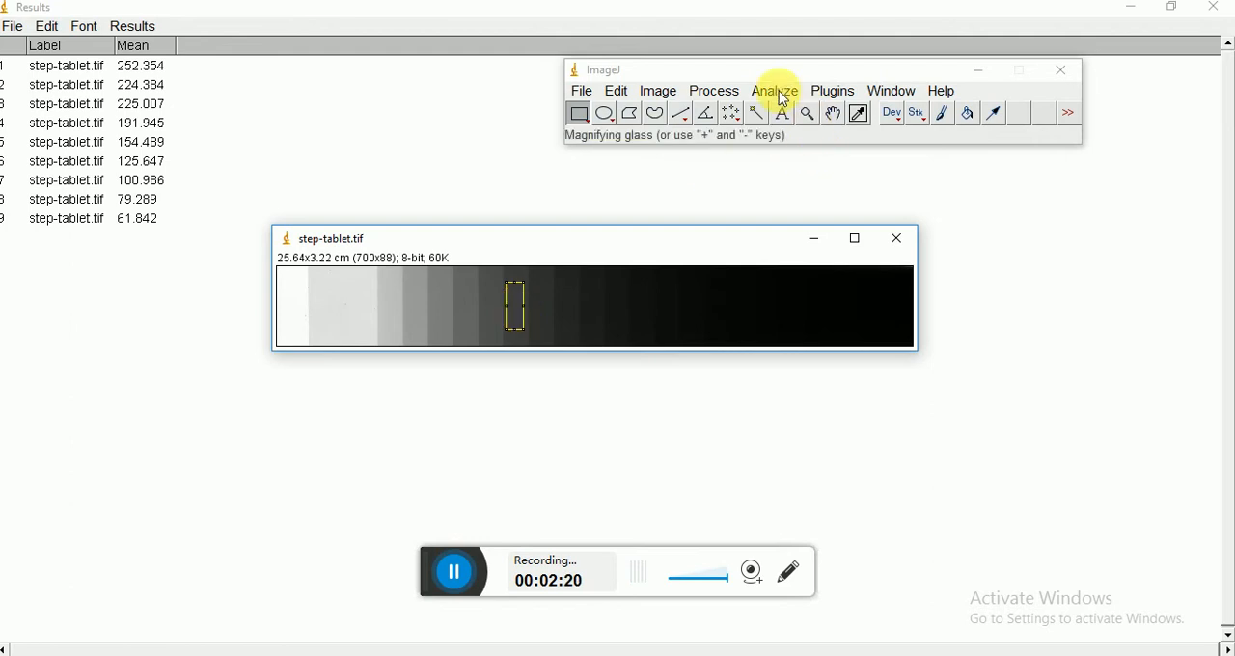
Open Analyze > Calibrate listing the nine measured means 252.35 to 61.84
left_click(774, 90)
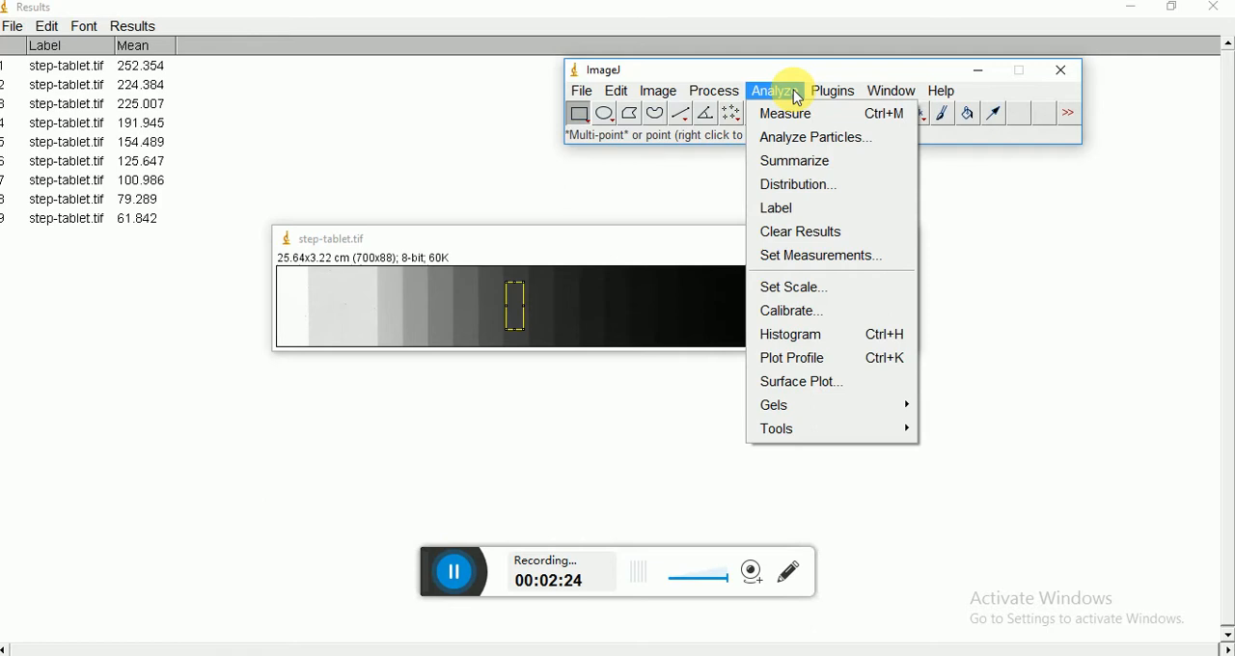
mouse_move(797, 184)
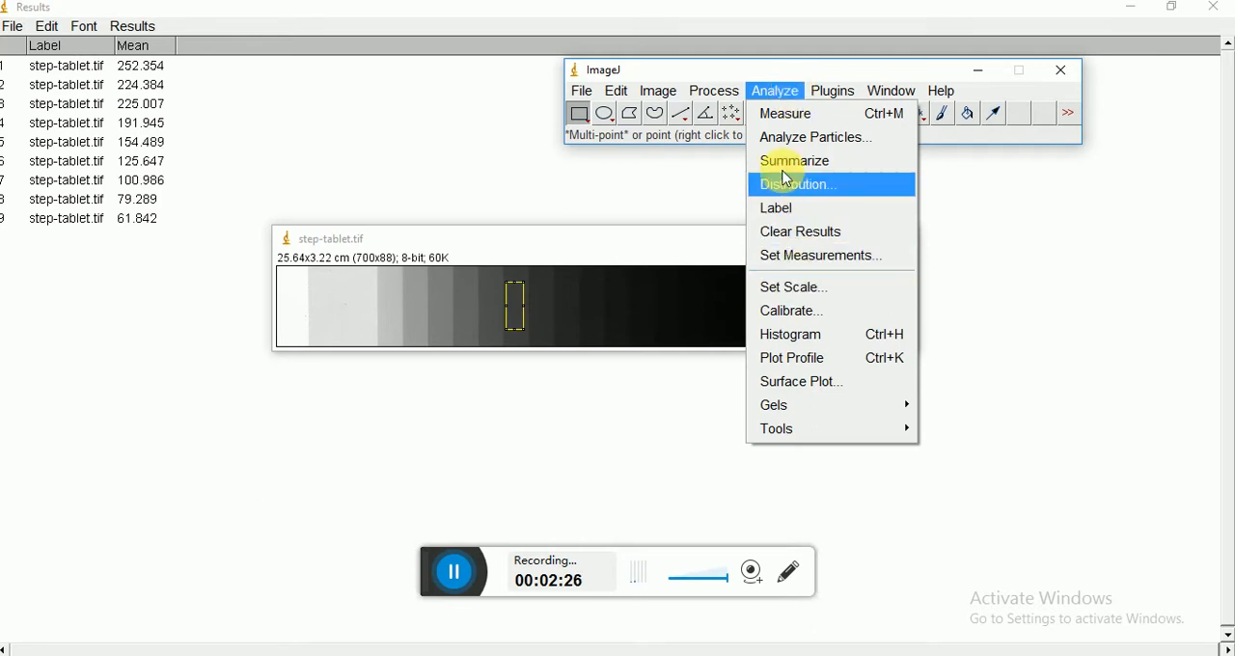
mouse_move(782, 311)
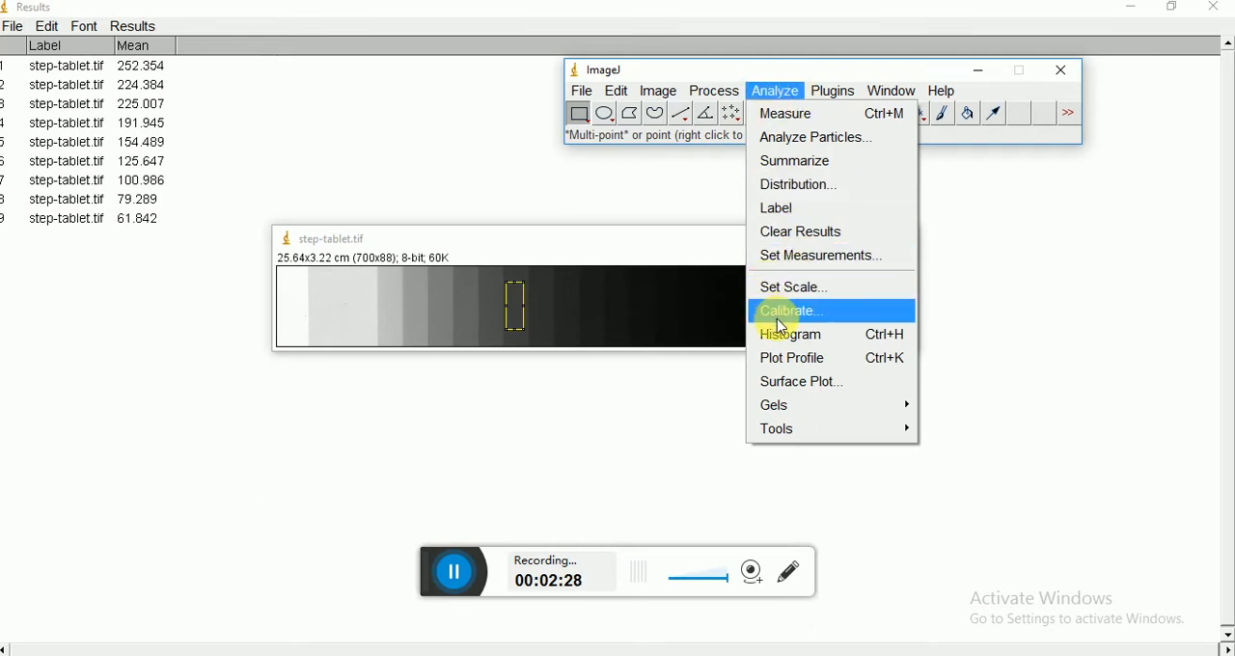
left_click(790, 309)
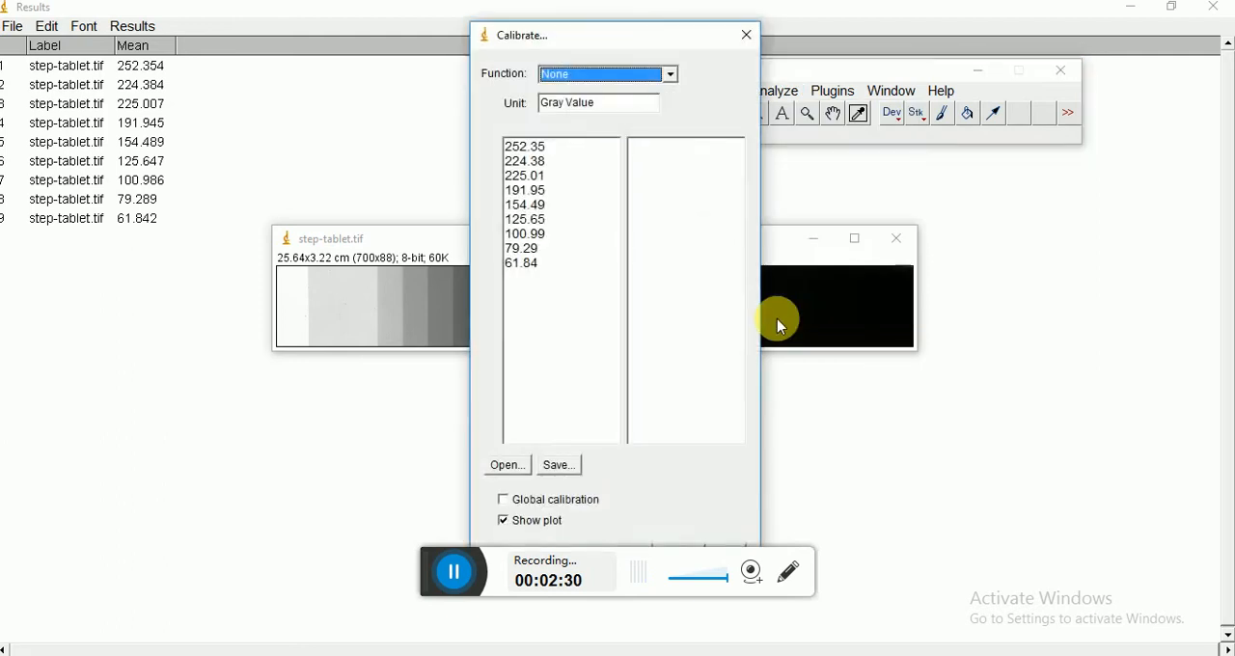
mouse_move(601, 232)
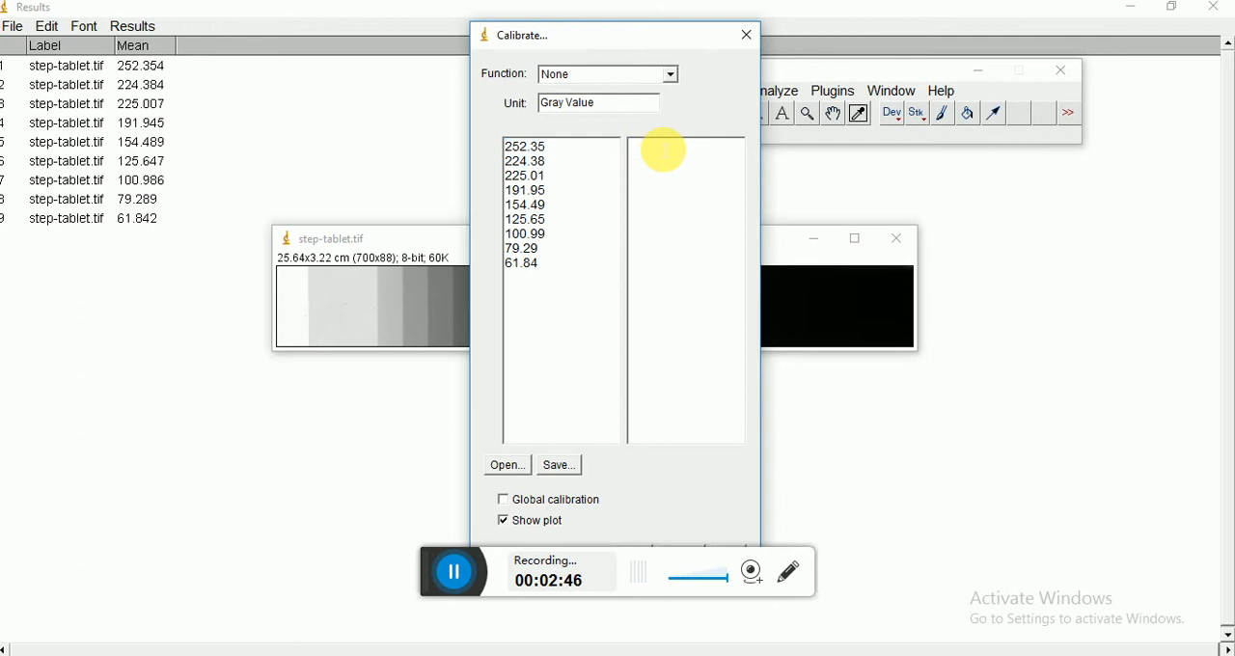
mouse_move(347, 618)
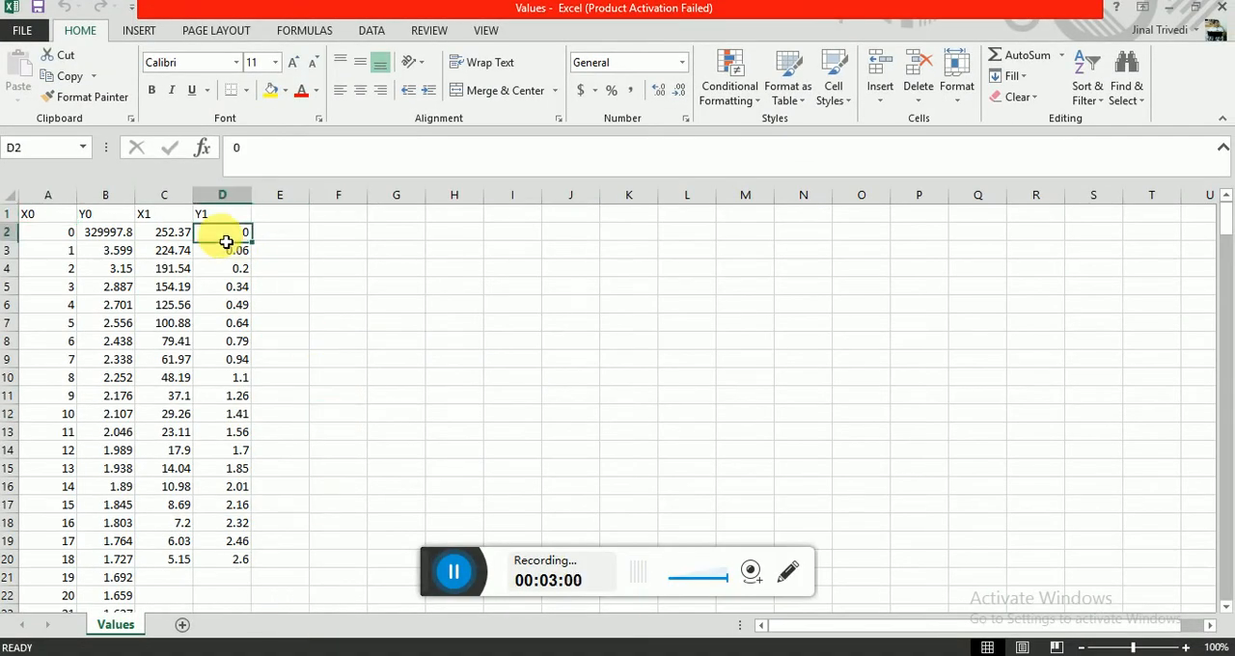
Select and copy the 19 X1 grey values in column C of the Values sheet
left_click_drag(222, 231, 222, 559)
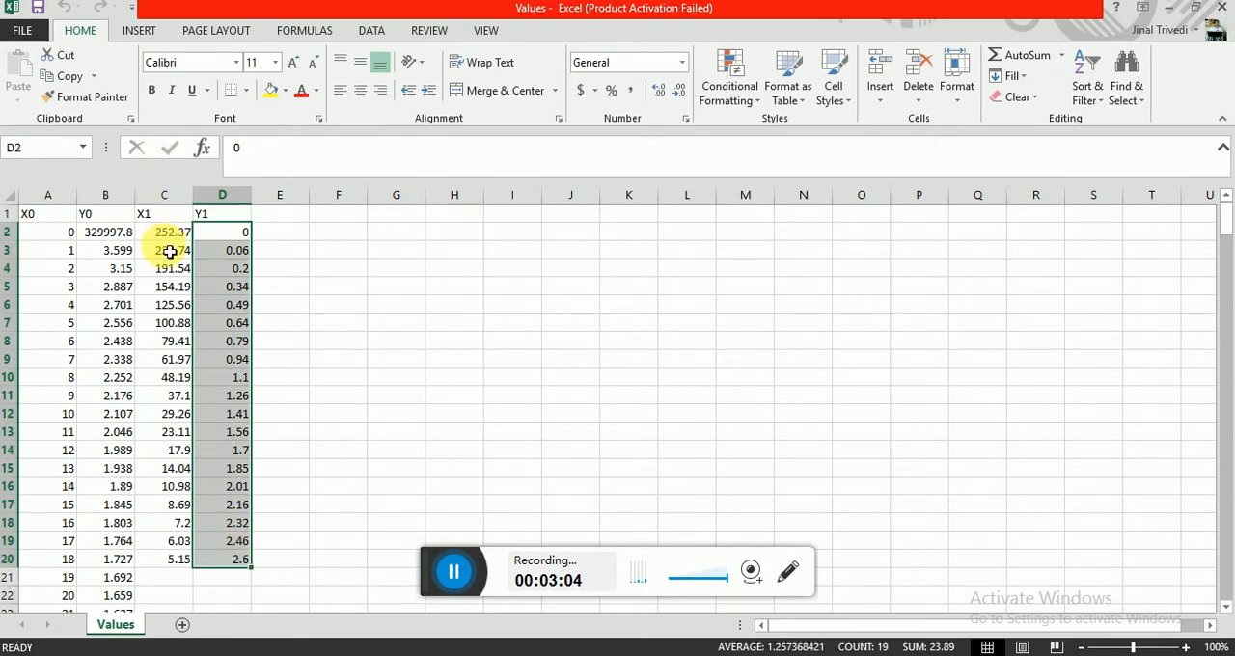
left_click_drag(164, 232, 179, 505)
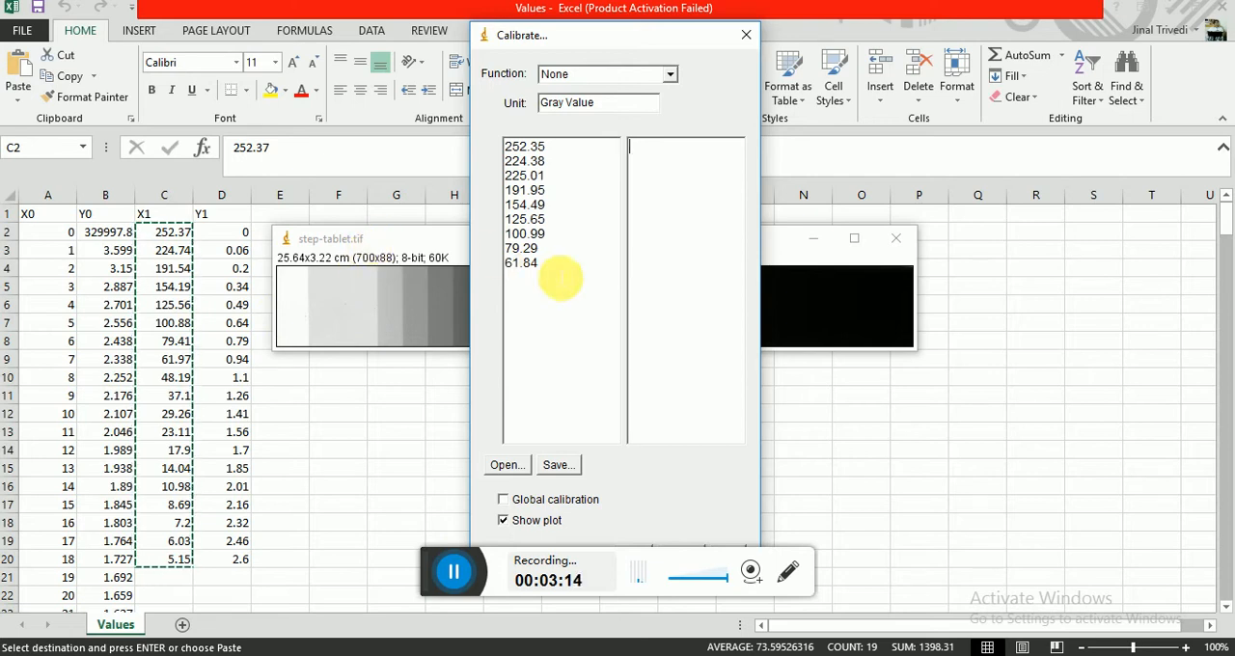
Replace the calibration lists with Excel's X1 grey values and Y1 densities 0 to 2.6
left_click(524, 145)
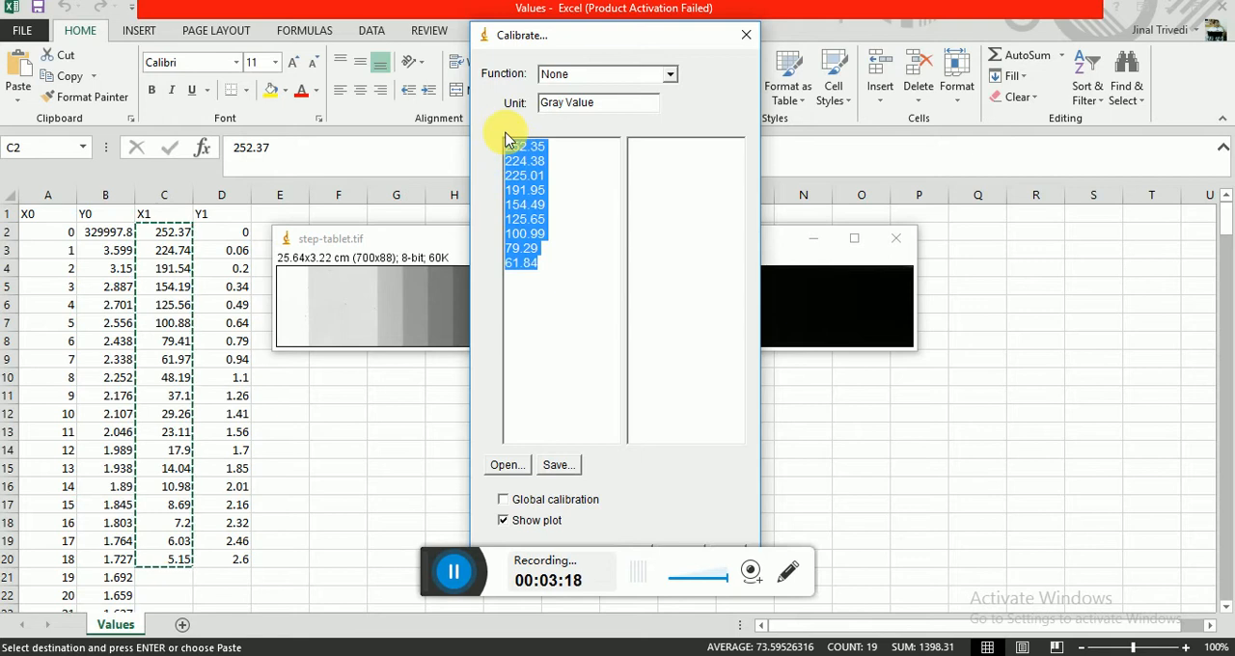
left_click(745, 35)
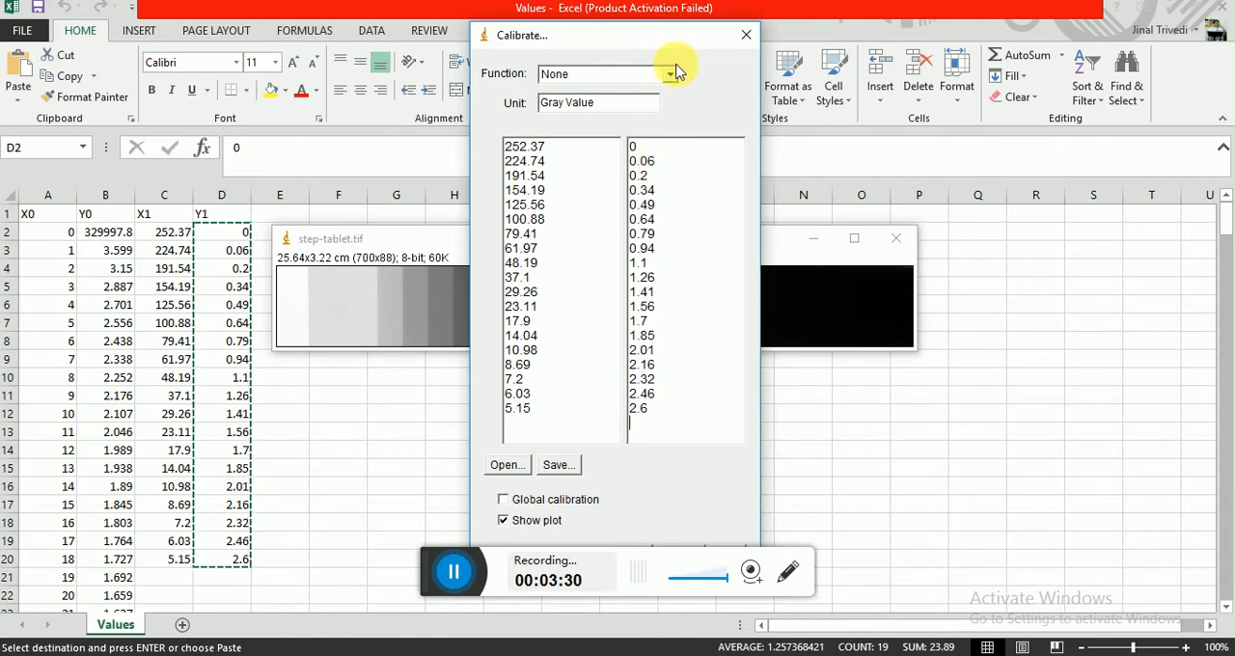
Choose the Rodbard function, unit OD, and tick Global calibration
left_click(669, 75)
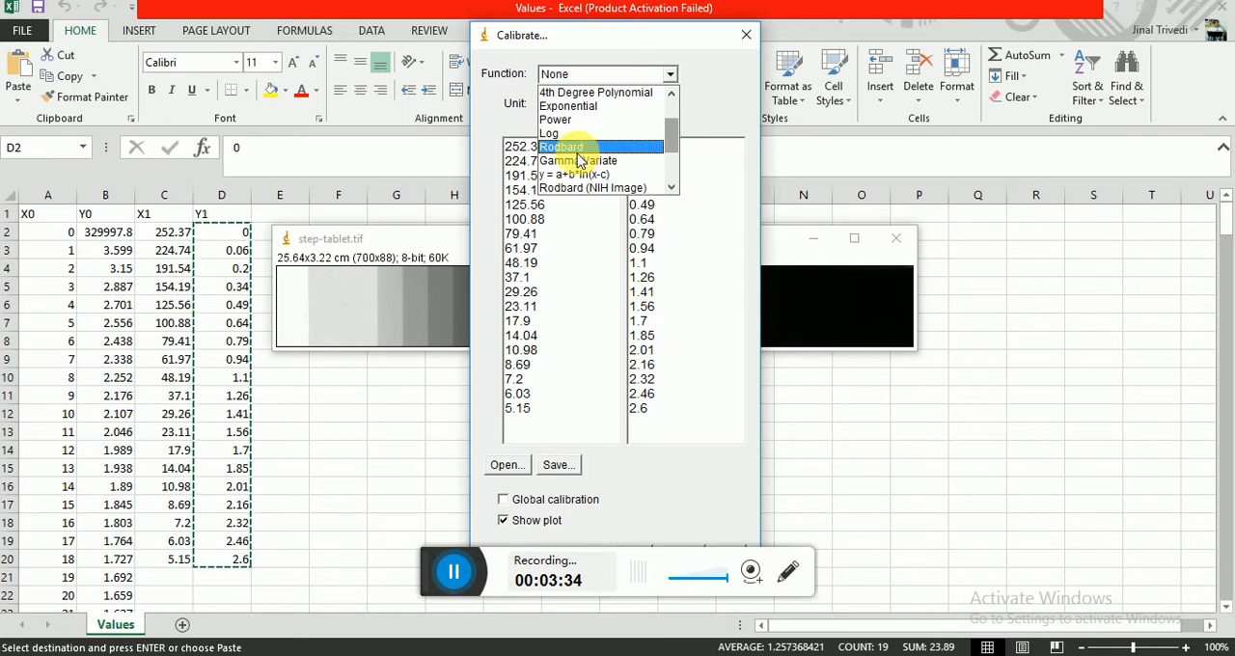
left_click(561, 146)
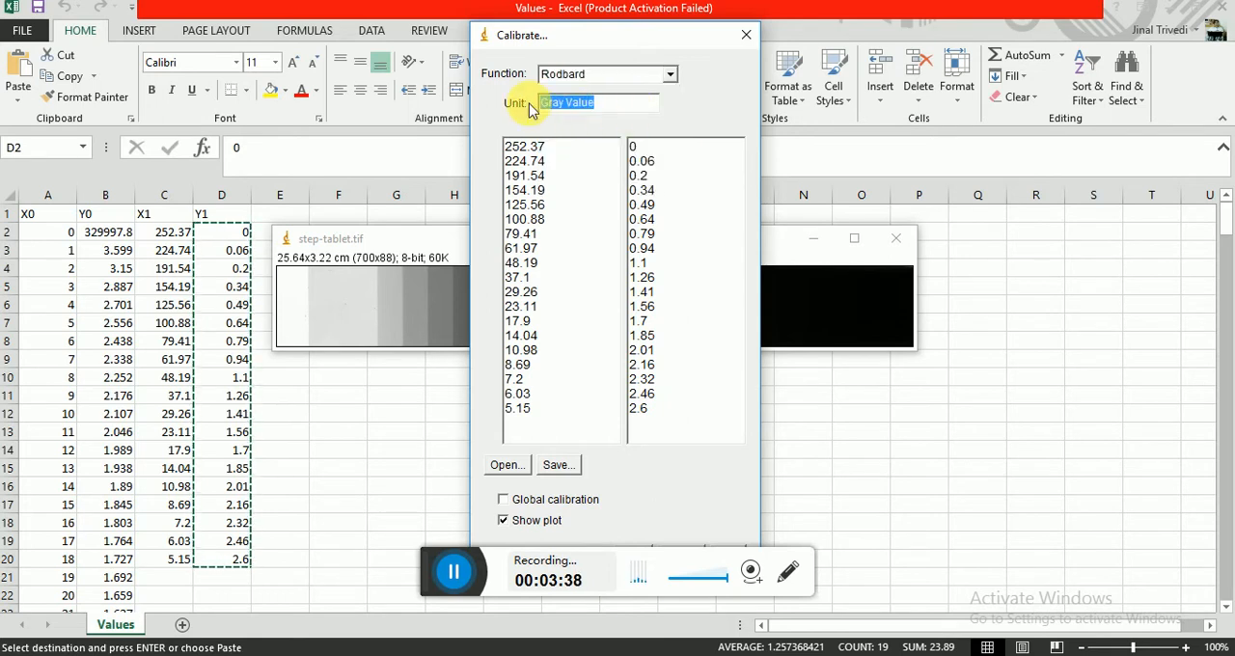
type("OD")
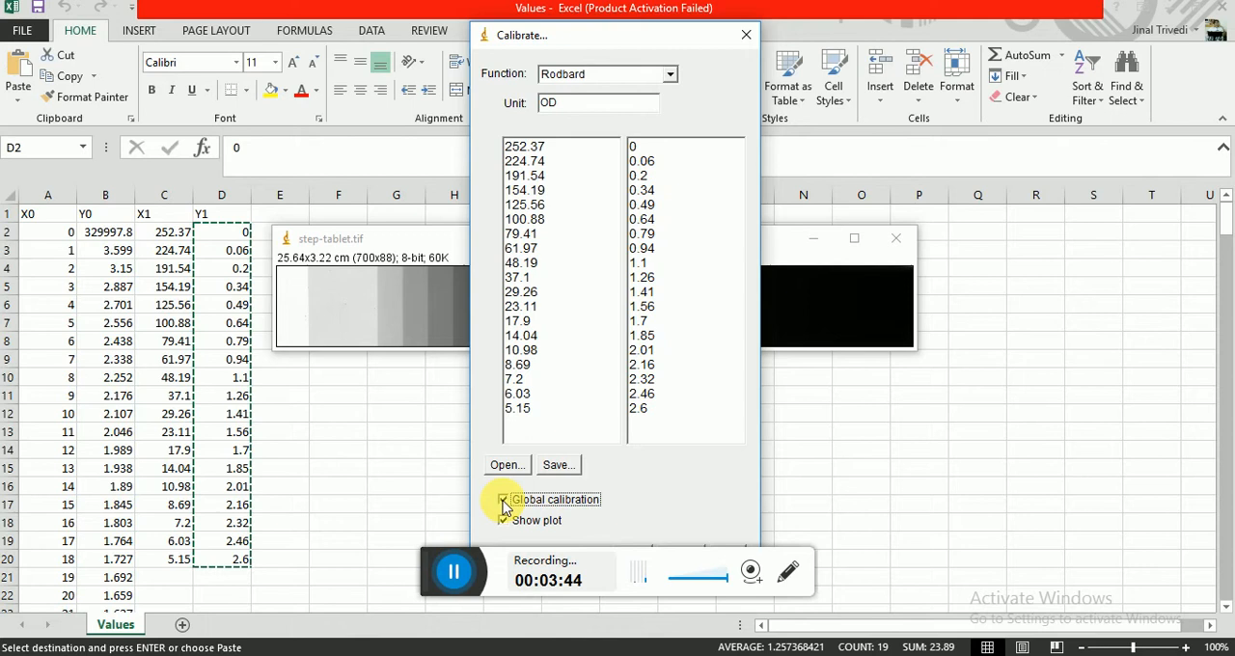
left_click(502, 499)
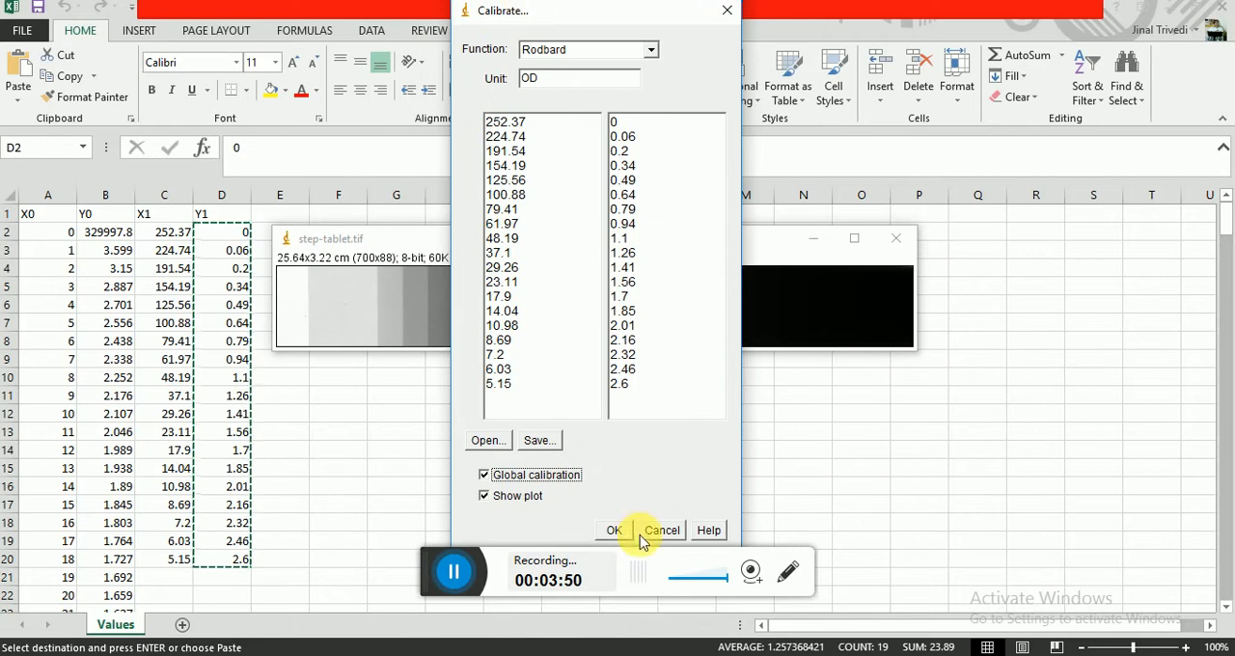
Apply the OD calibration, giving a Rodbard fit plot with R² 0.9991
left_click(614, 530)
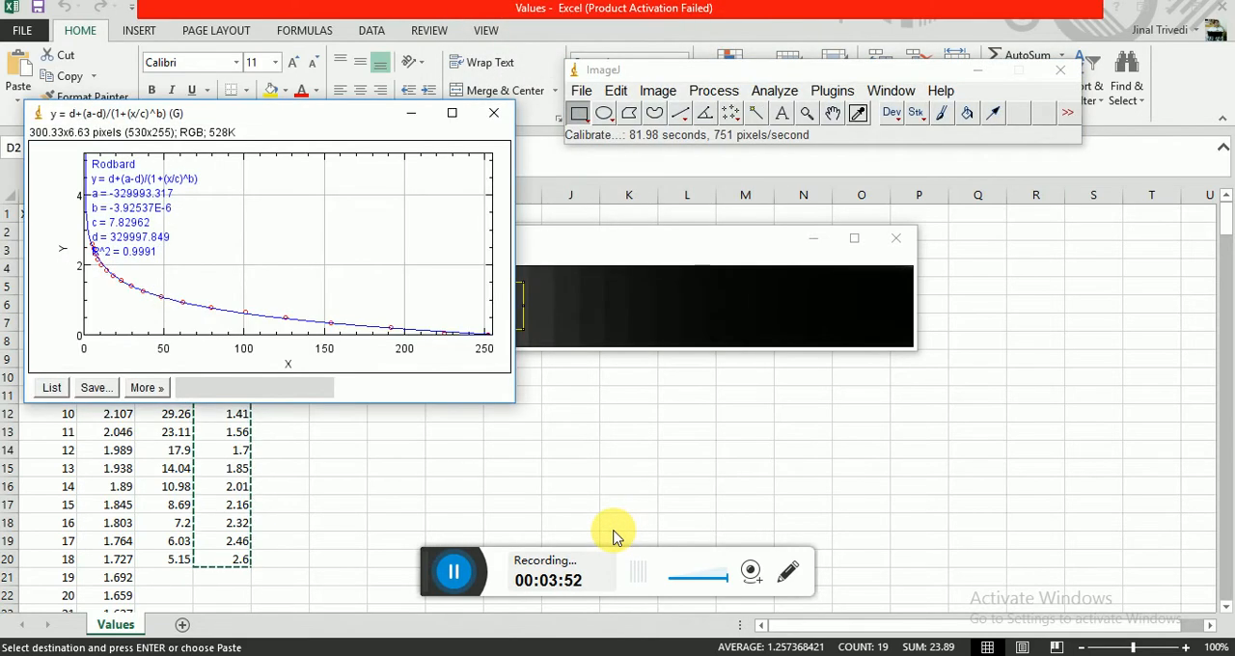
mouse_move(123, 273)
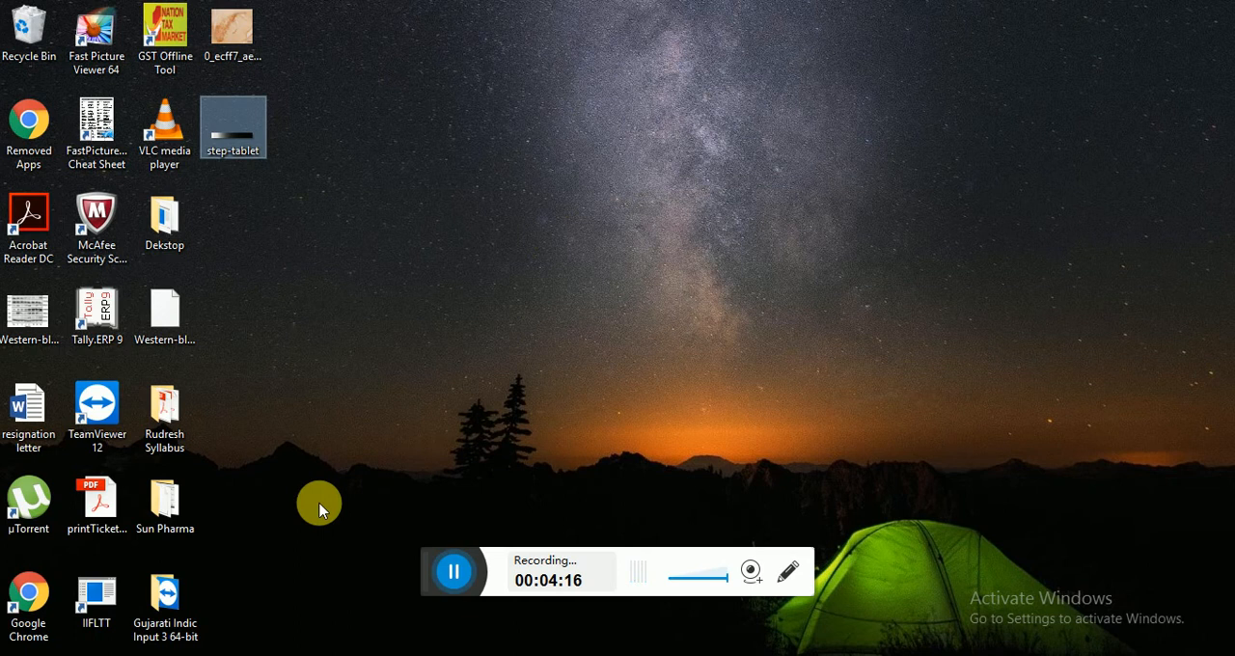
Open the tissue image 0_ecff7_ae97e174_L.jpg from the desktop in ImageJ
double_click(232, 127)
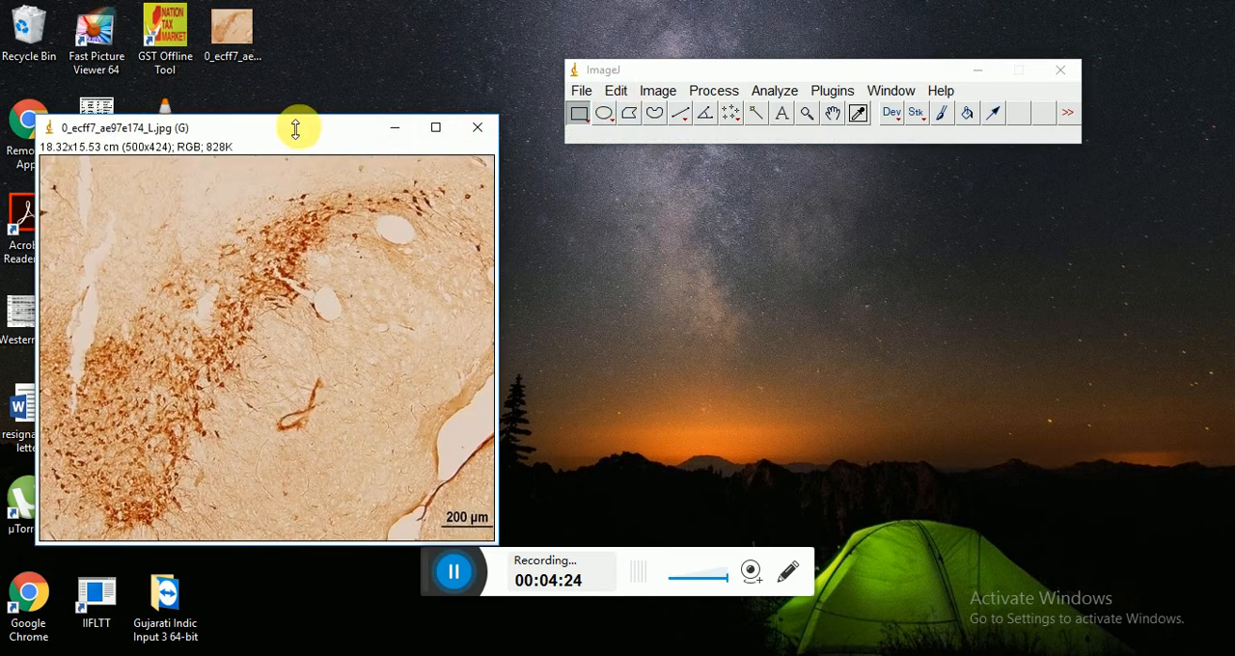
Convert the tissue image to 8-bit grayscale, shrinking it from 828K to 207K
left_click_drag(297, 128, 340, 115)
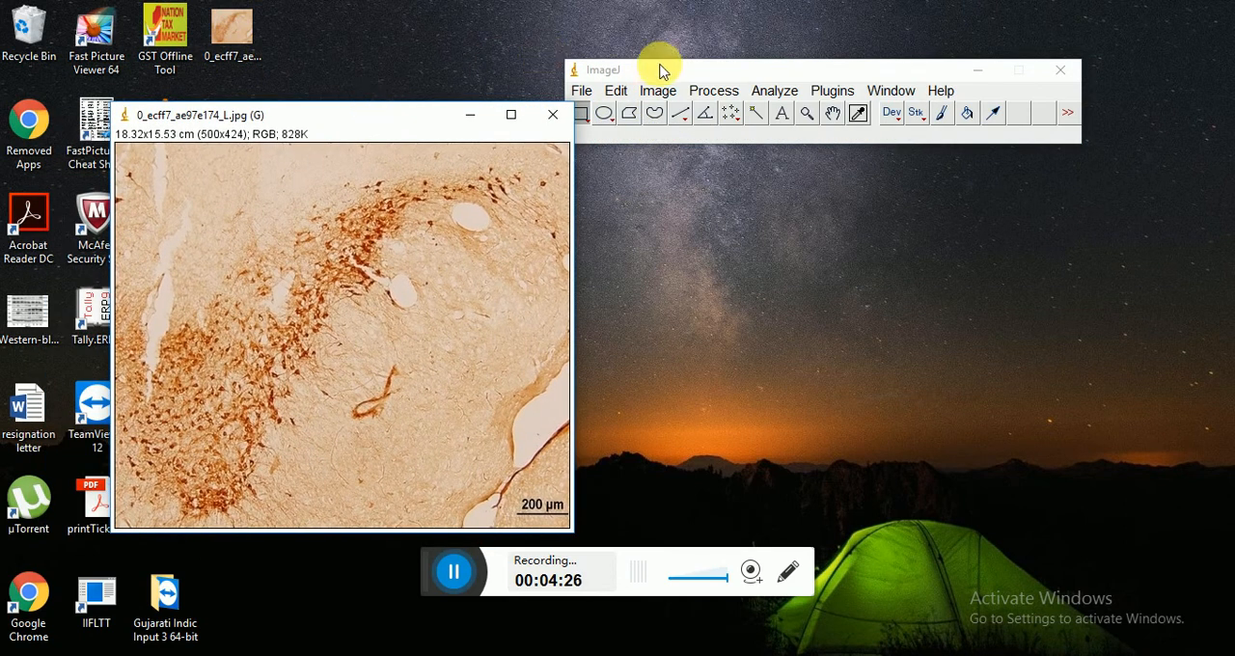
left_click(658, 90)
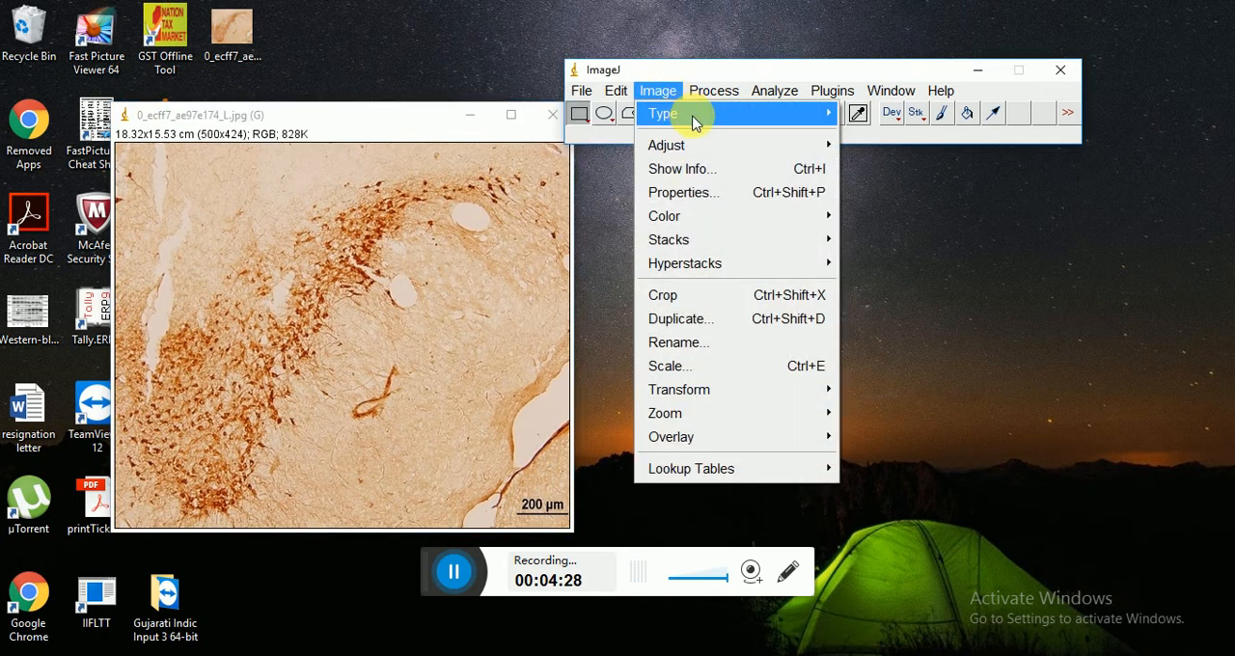
left_click(663, 113)
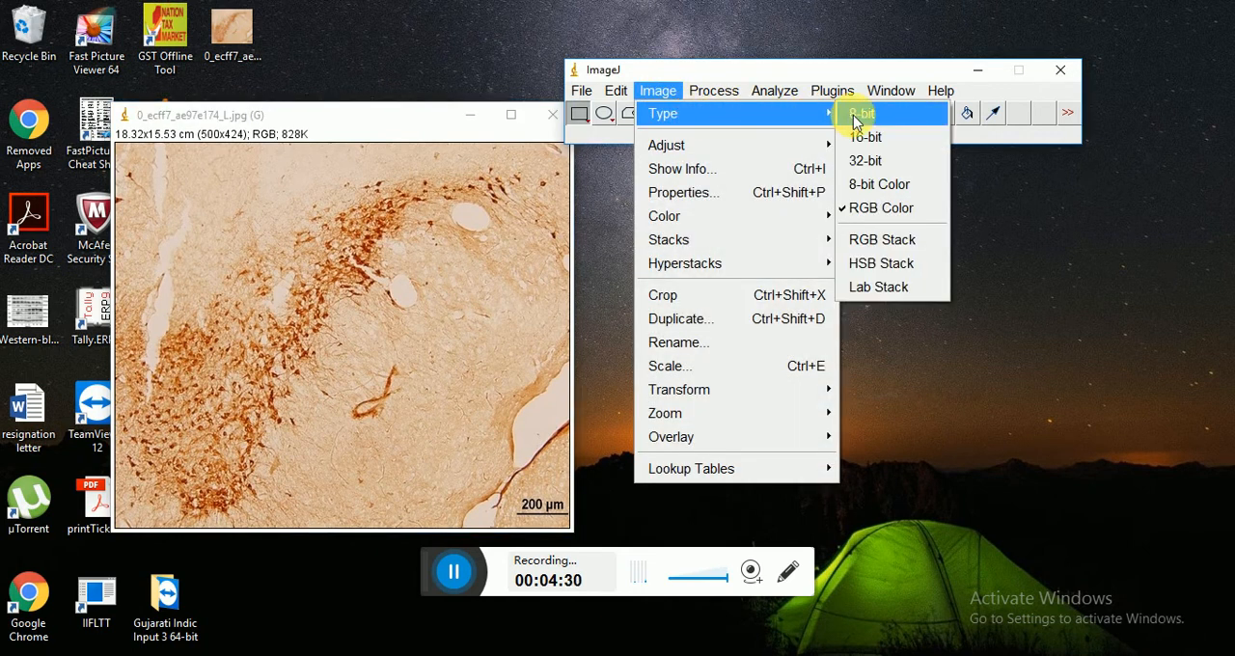
left_click(861, 113)
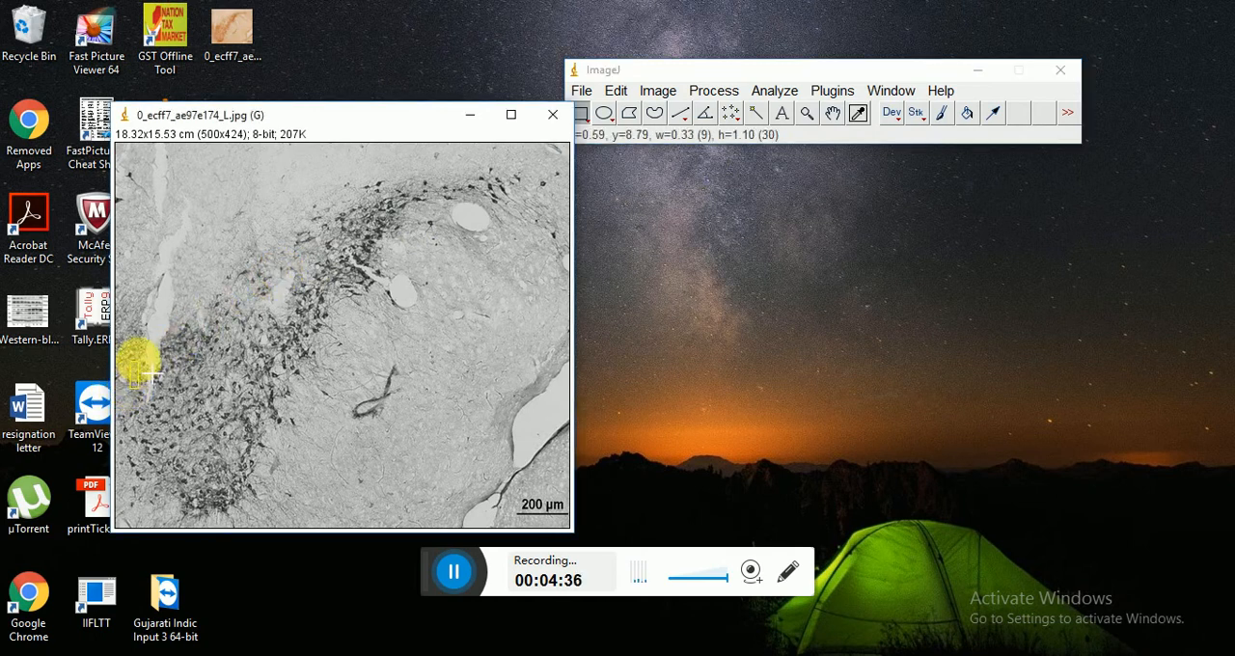
mouse_move(656, 112)
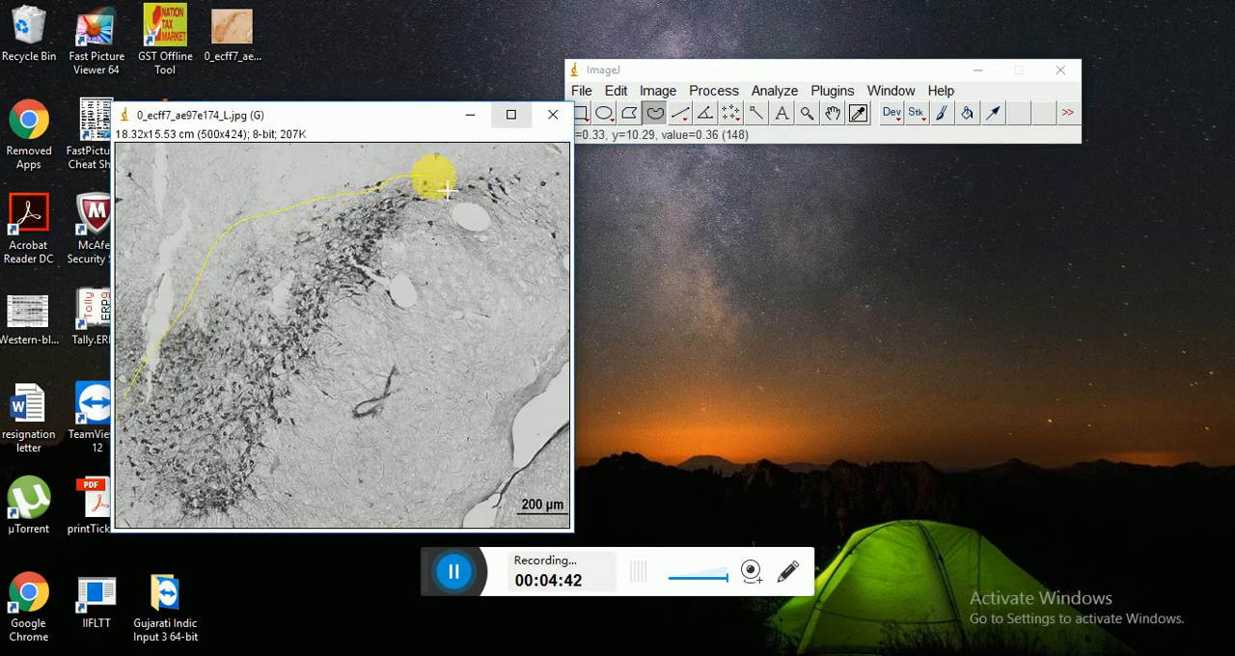
Trace a freehand outline around the dark stained region and close the old Results window
left_click_drag(439, 179, 381, 333)
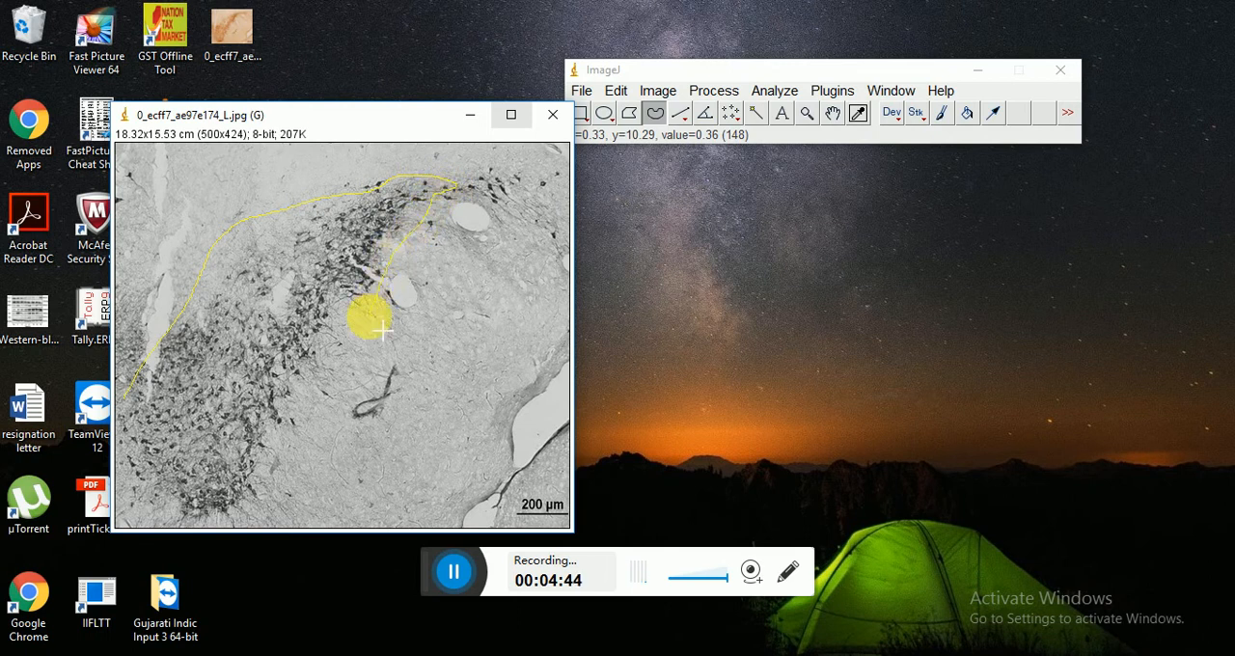
left_click_drag(381, 332, 193, 506)
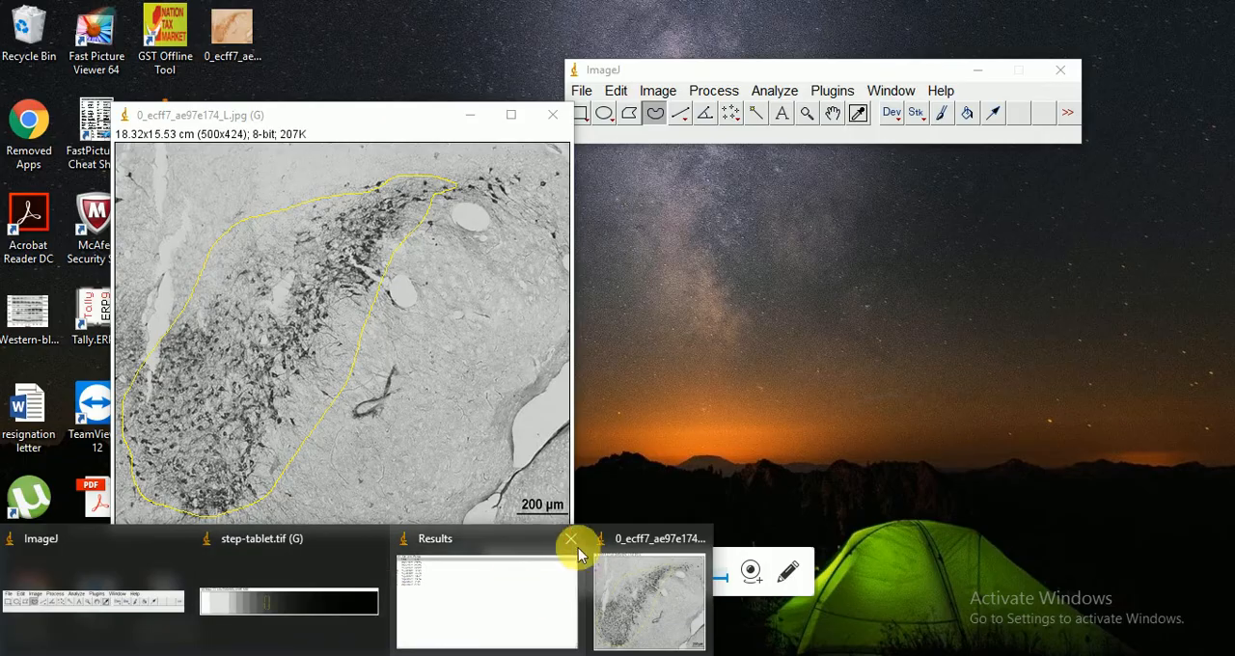
left_click(572, 538)
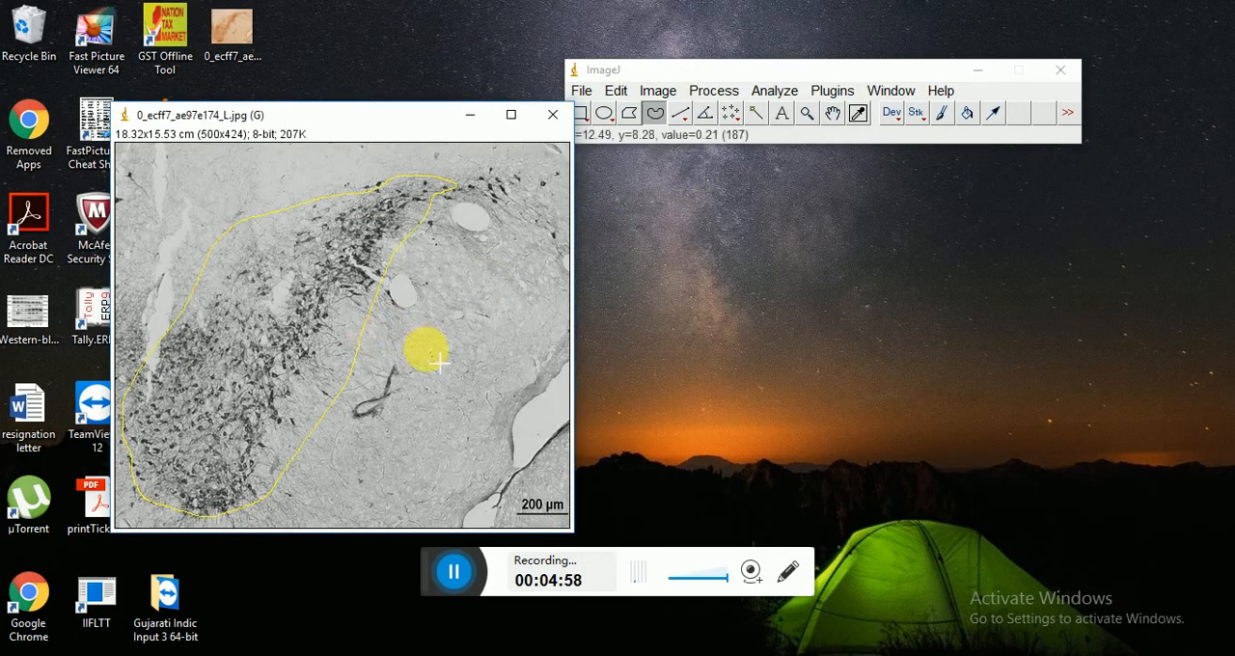
mouse_move(525, 301)
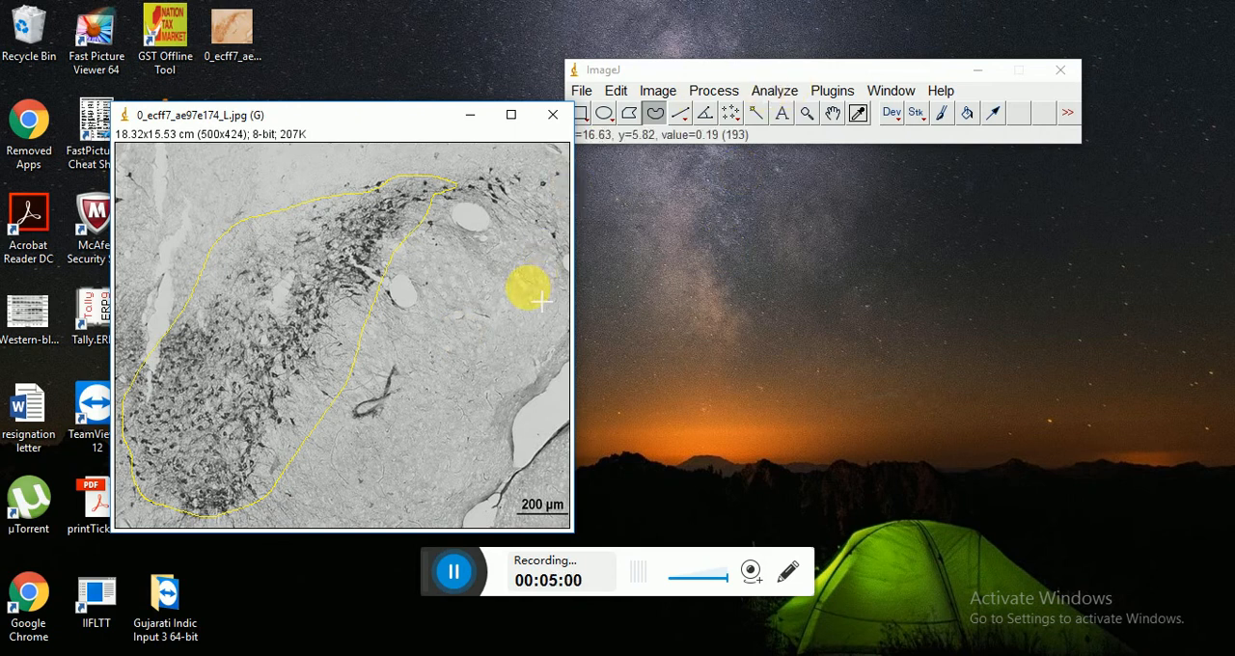
left_click(774, 90)
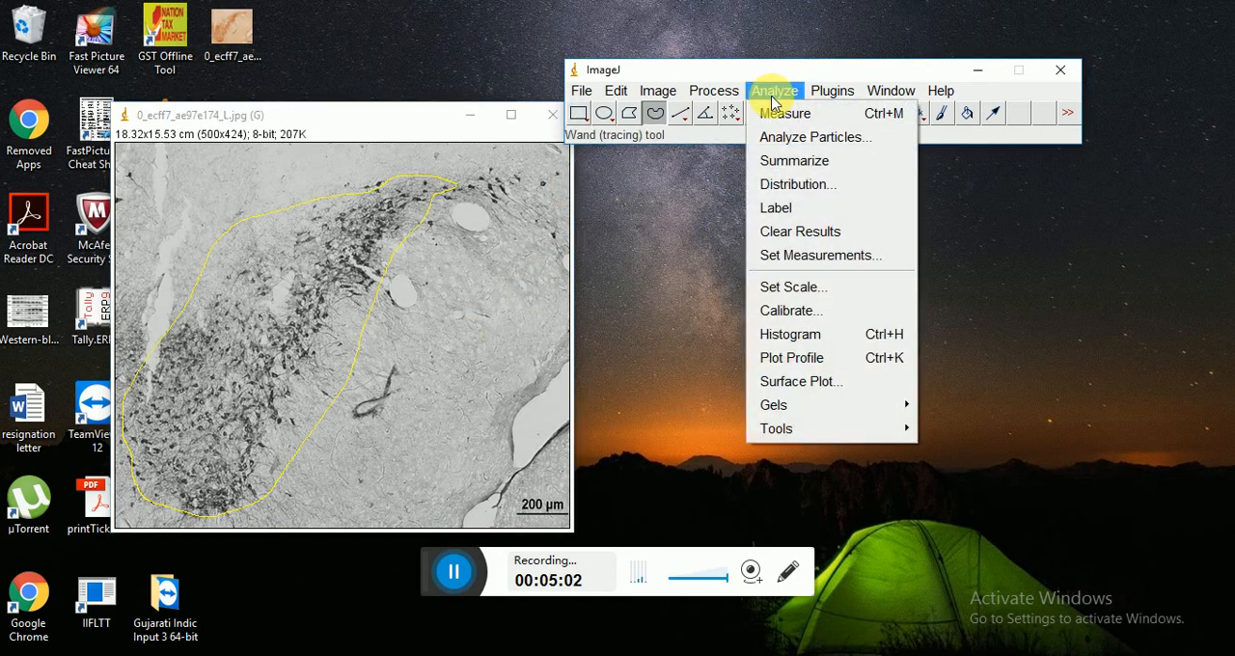
Measure the outlined region (mean 0.335) and copy its result row
left_click(785, 113)
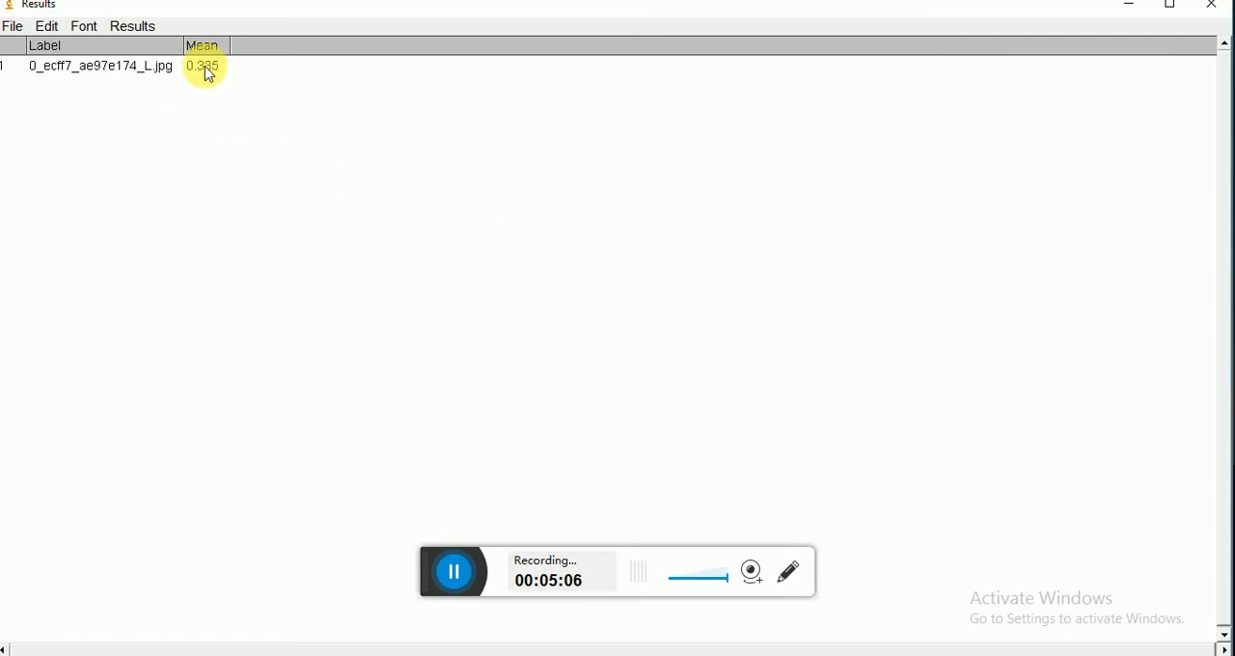
mouse_move(237, 45)
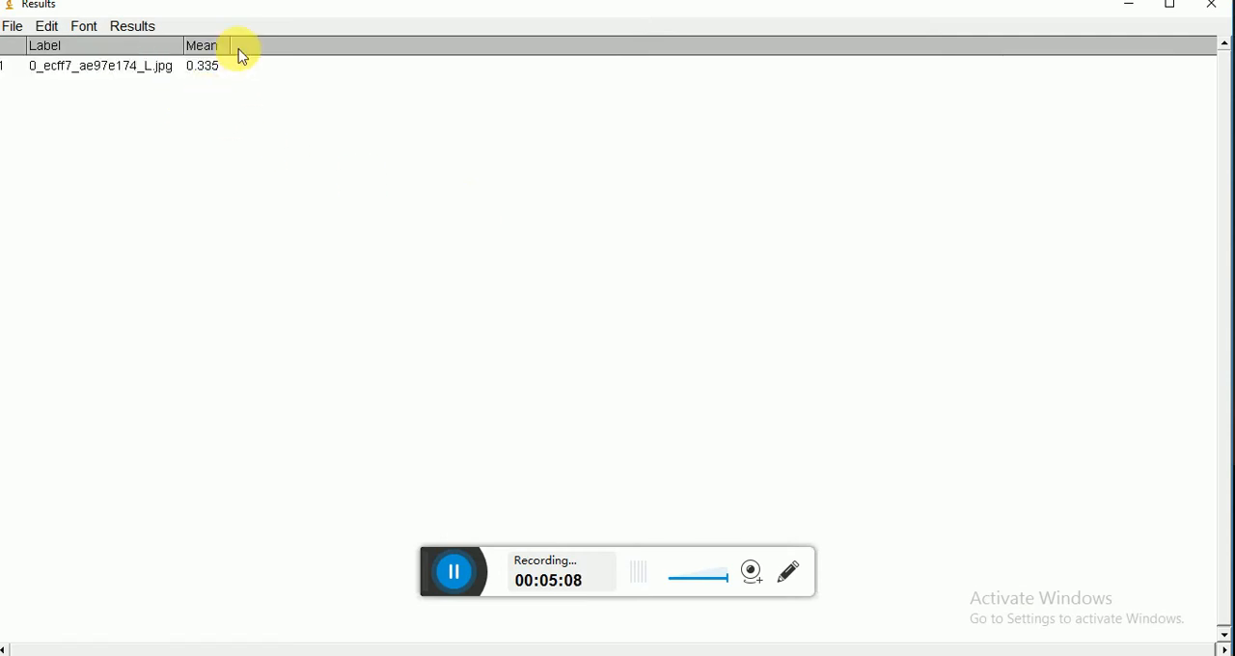
mouse_move(222, 75)
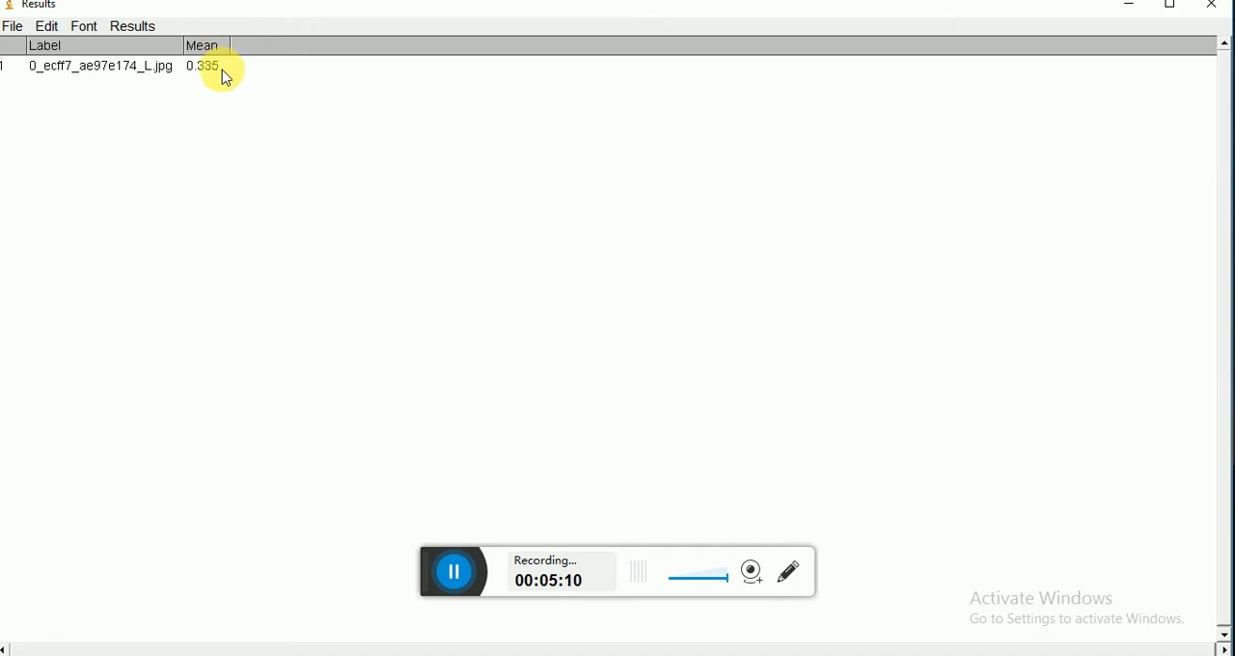
left_click(101, 66)
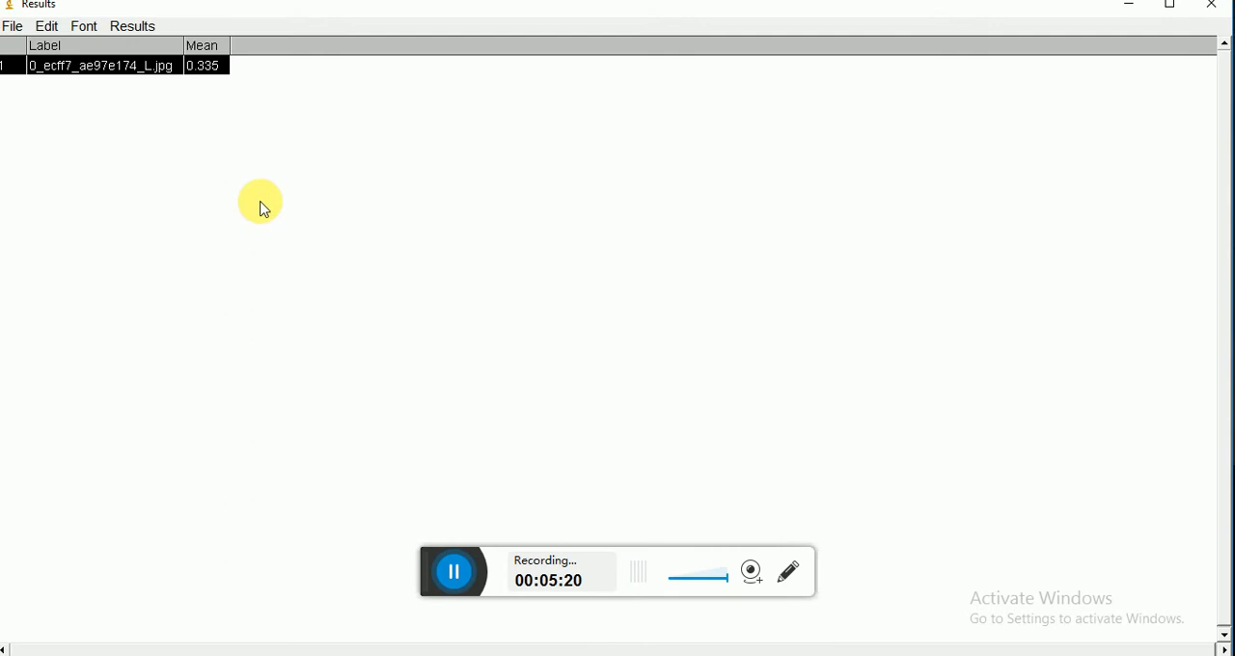
mouse_move(246, 199)
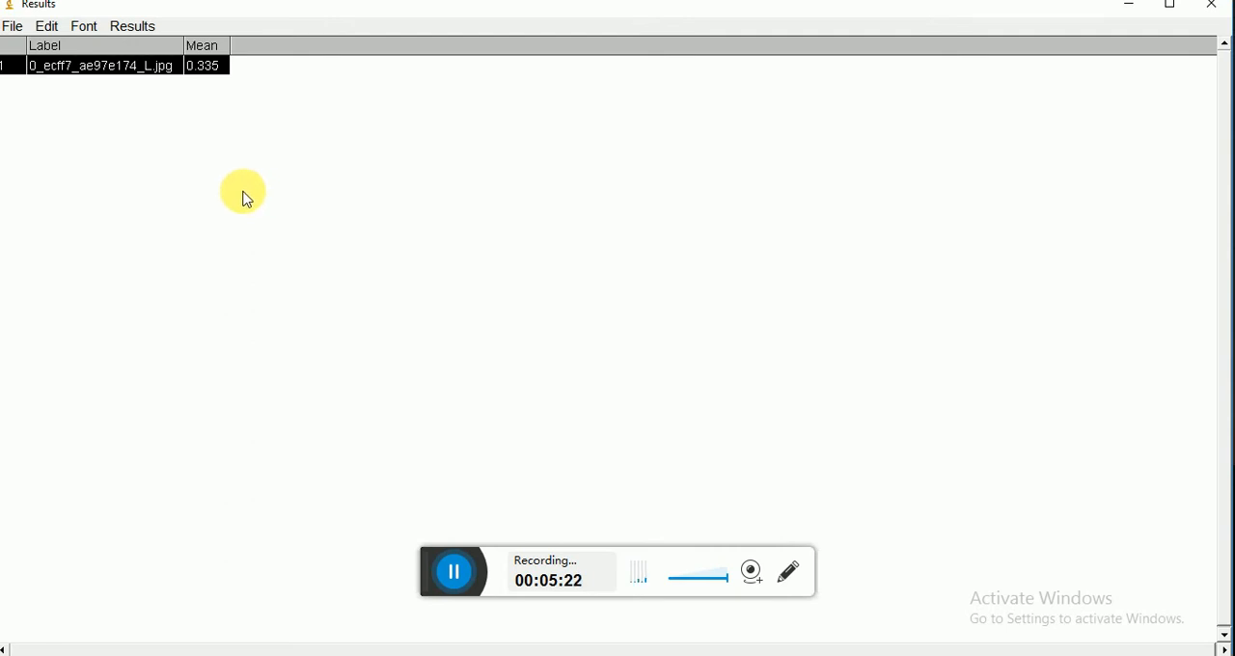
mouse_move(239, 135)
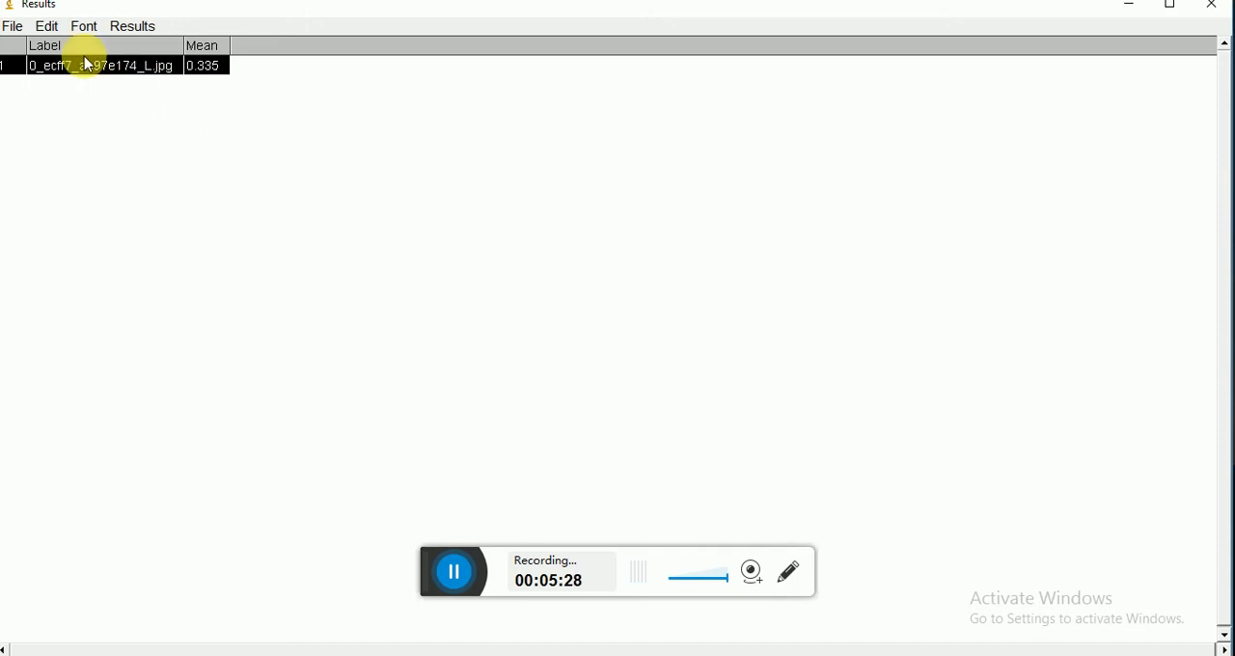
left_click(46, 26)
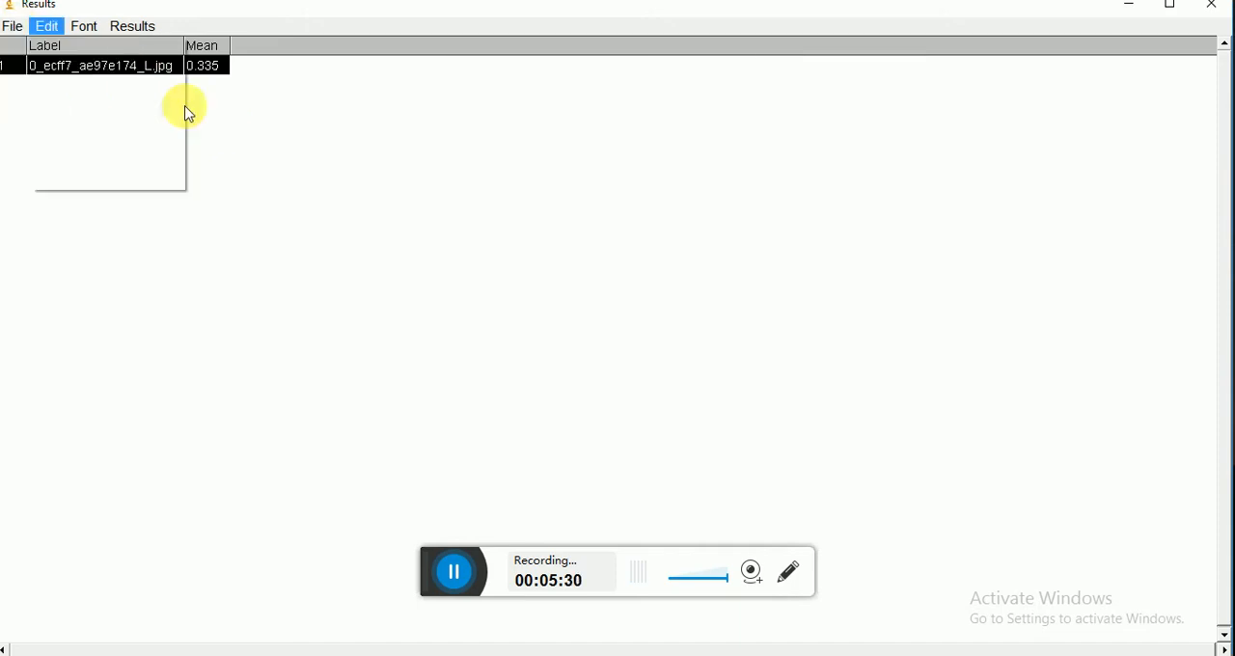
left_click(90, 65)
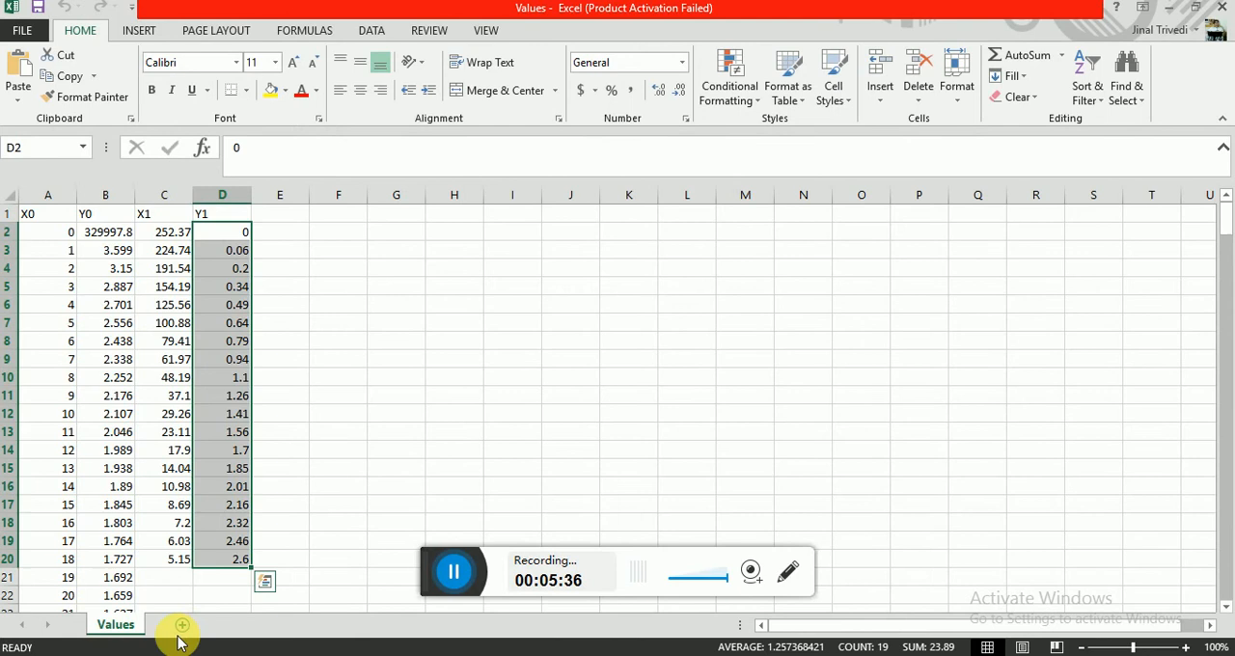
Add a new blank sheet to the Excel workbook
left_click(181, 625)
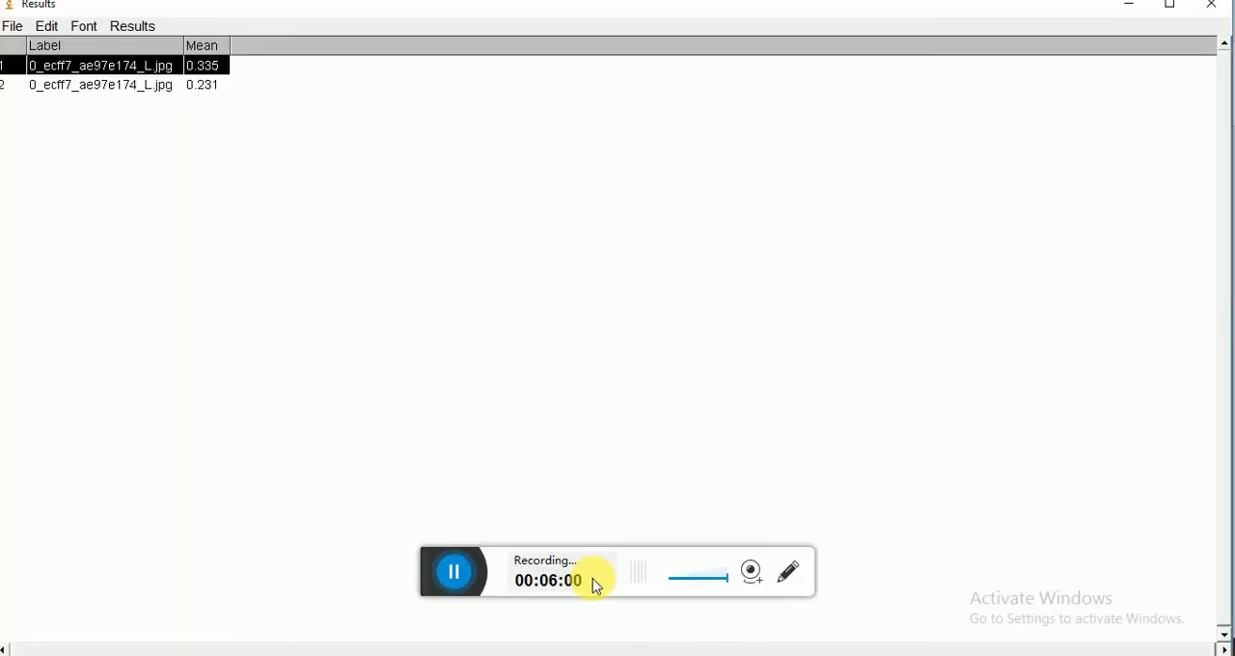
Select the second measurement row, mean 0.231, in the Results window
left_click(101, 85)
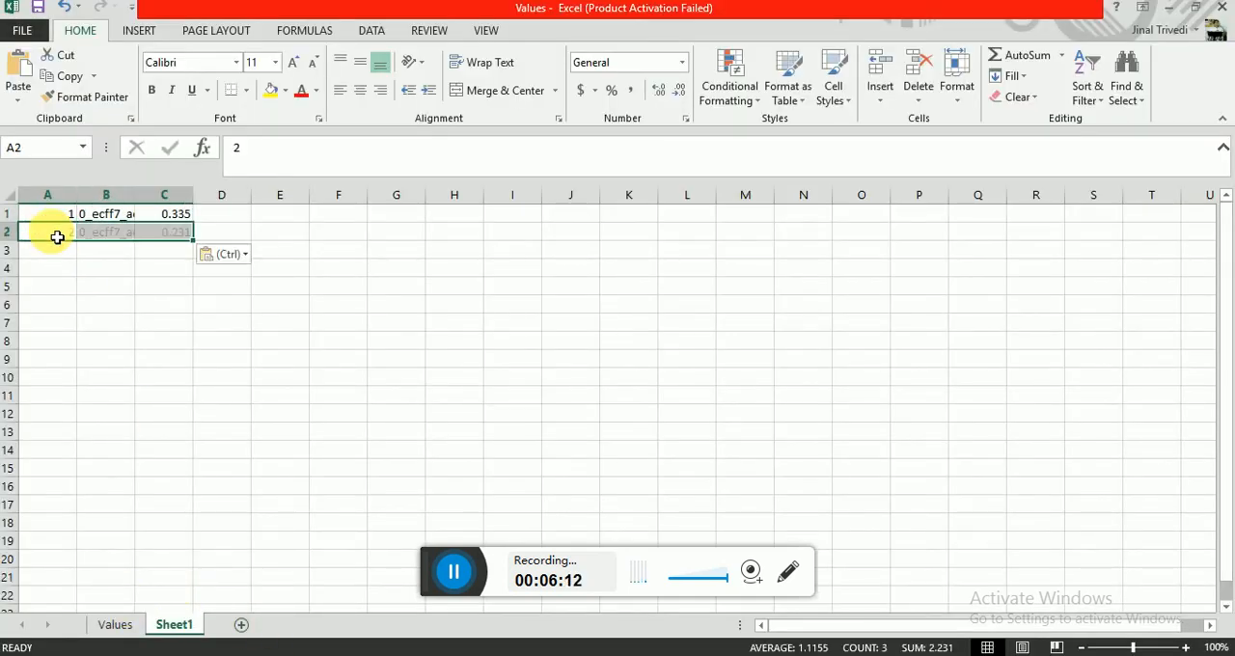
Enter =C1-C2 in cell C5 to subtract the 0.231 background from 0.335
left_click(164, 286)
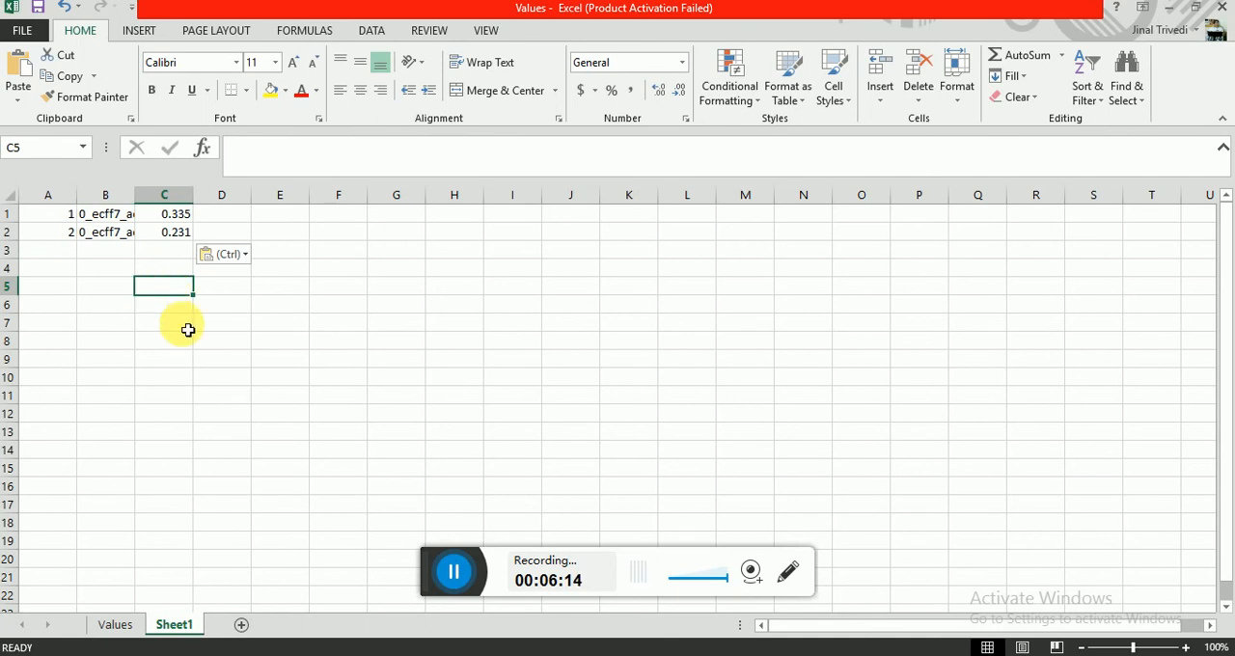
type("=")
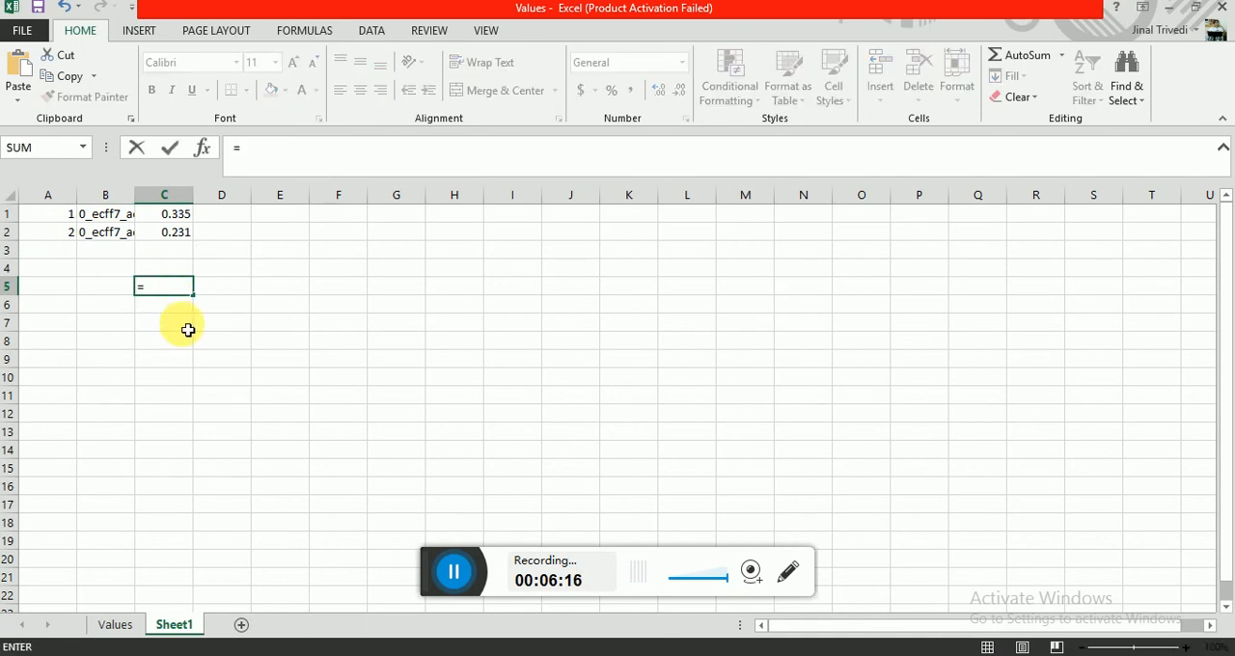
left_click(164, 213)
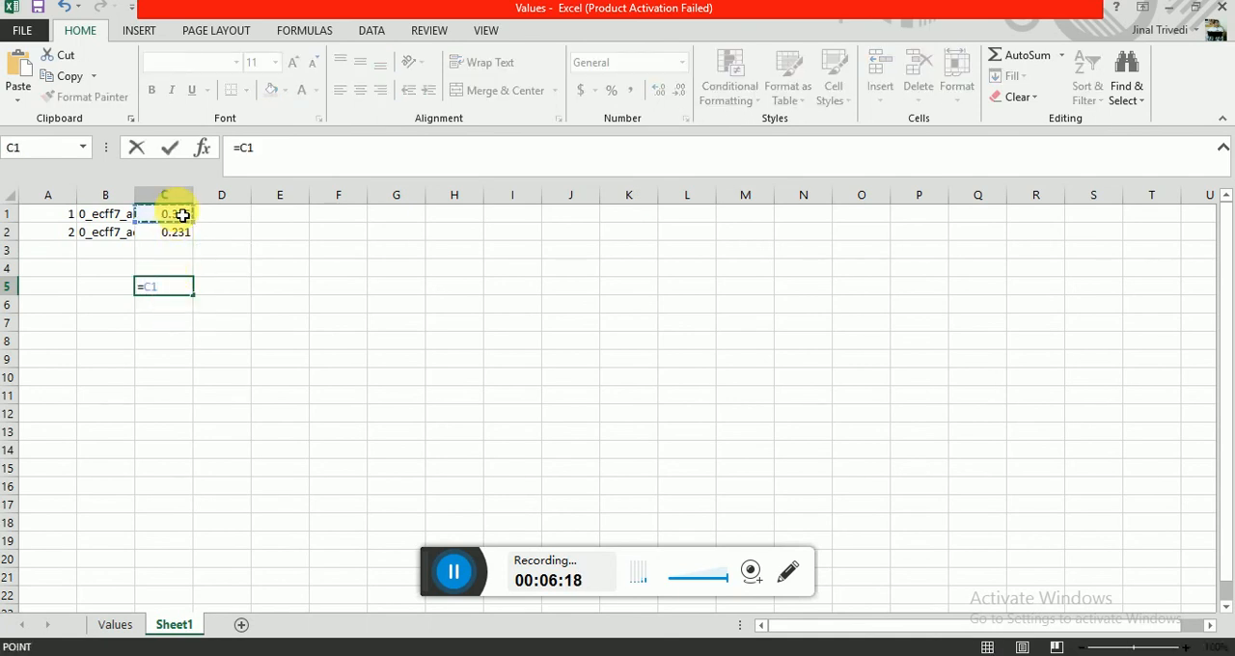
left_click(164, 231)
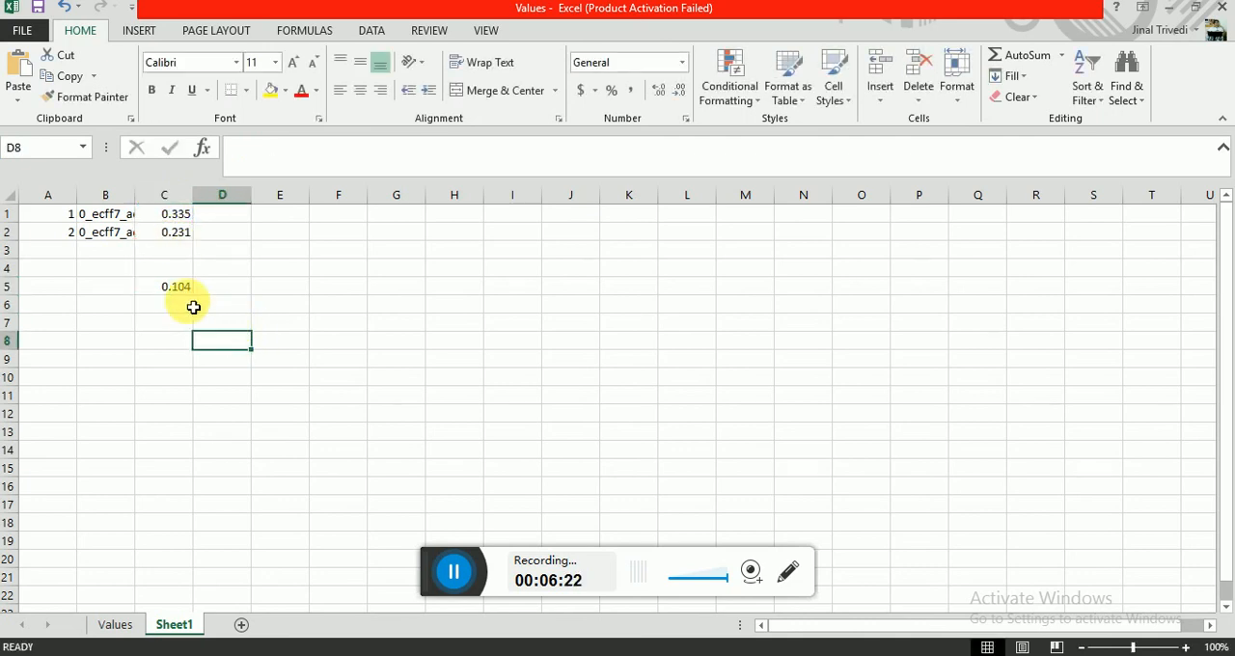
left_click(164, 286)
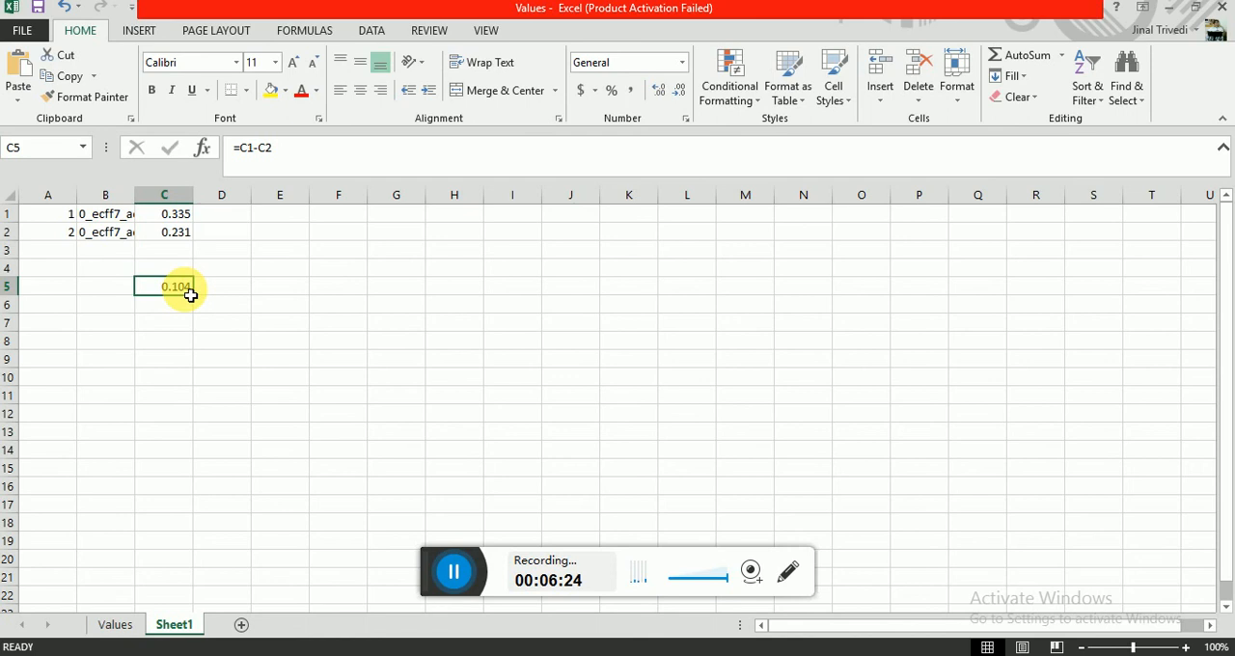
left_click(164, 304)
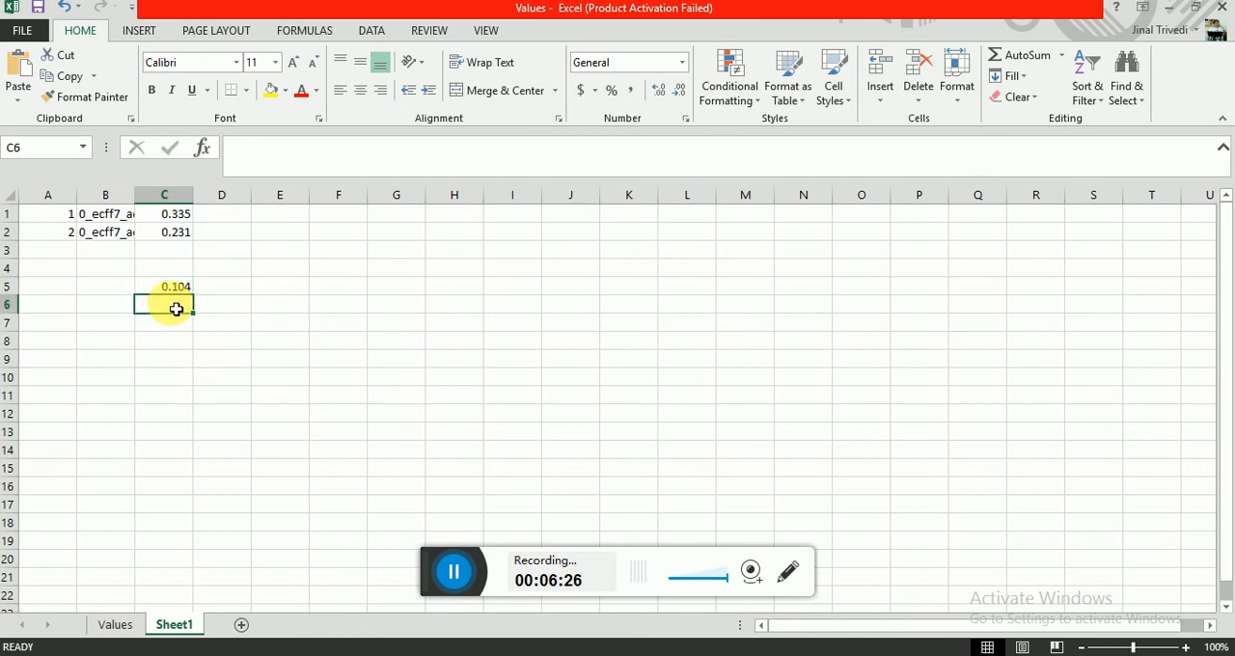